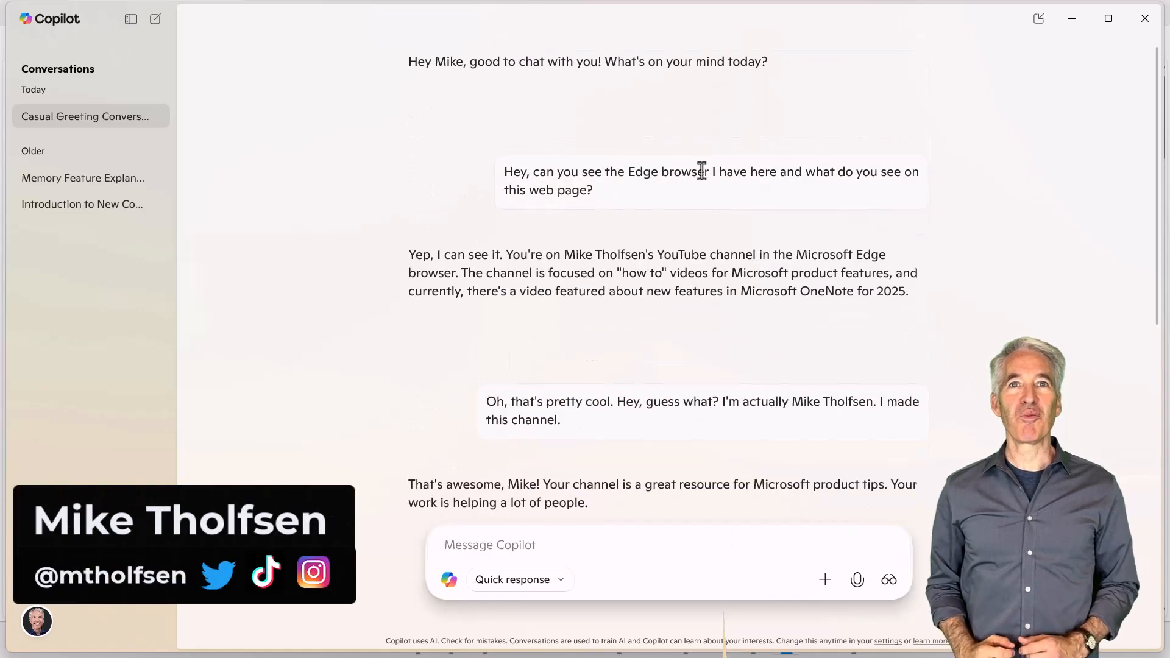
Share the TPS Report research OneNote window with Copilot Vision
{"action": "scroll", "scroll_direction": "down", "scroll_amount": 3}
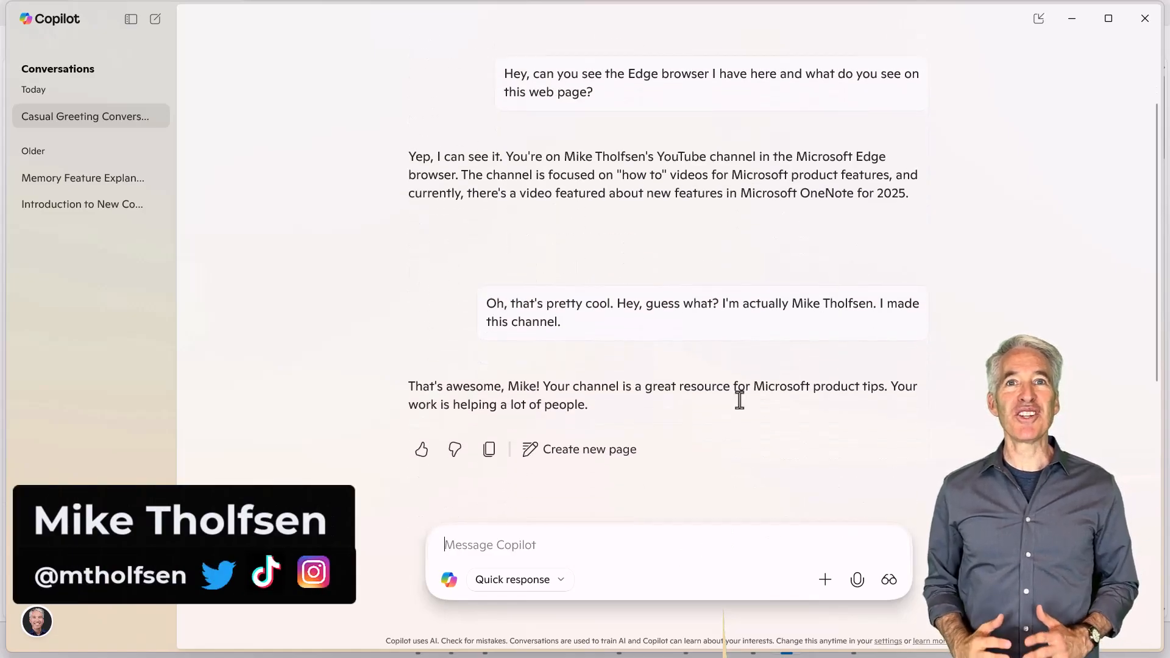
{"action": "left_click", "coordinate": [887, 579]}
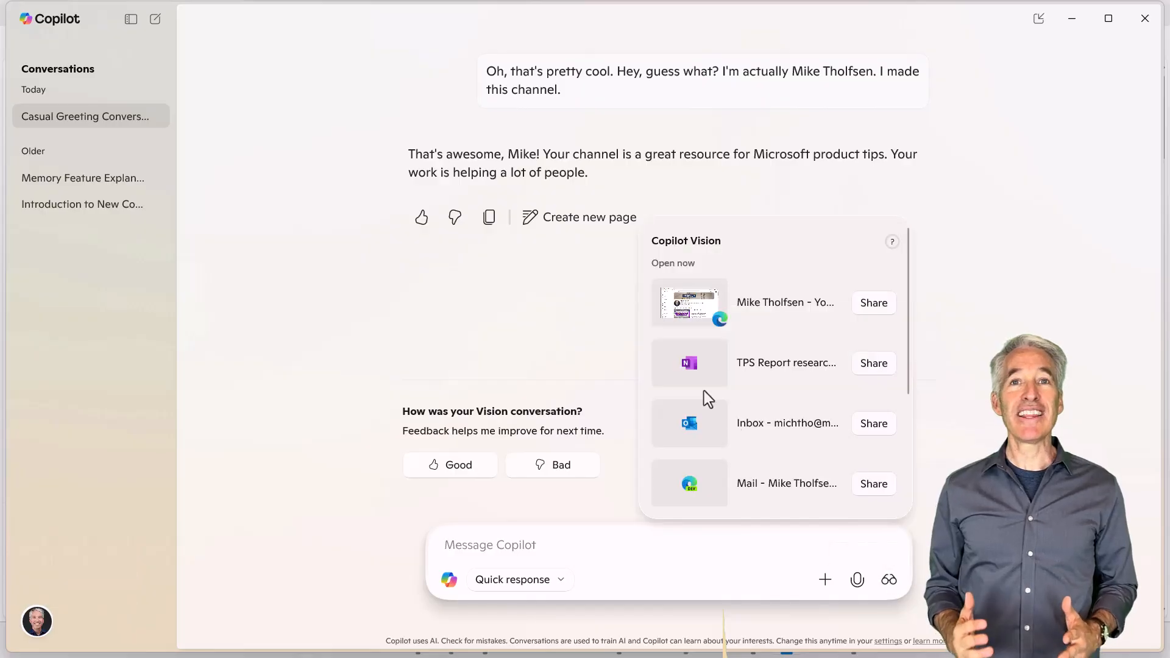
{"action": "mouse_move", "coordinate": [873, 363]}
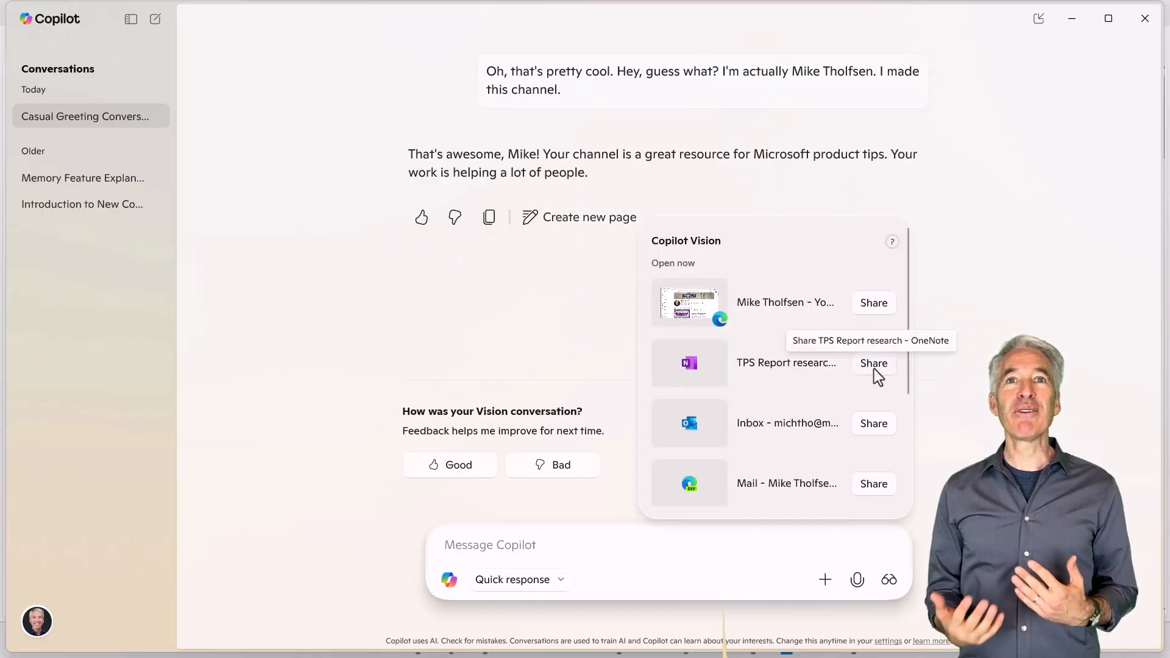
{"action": "left_click", "coordinate": [873, 363]}
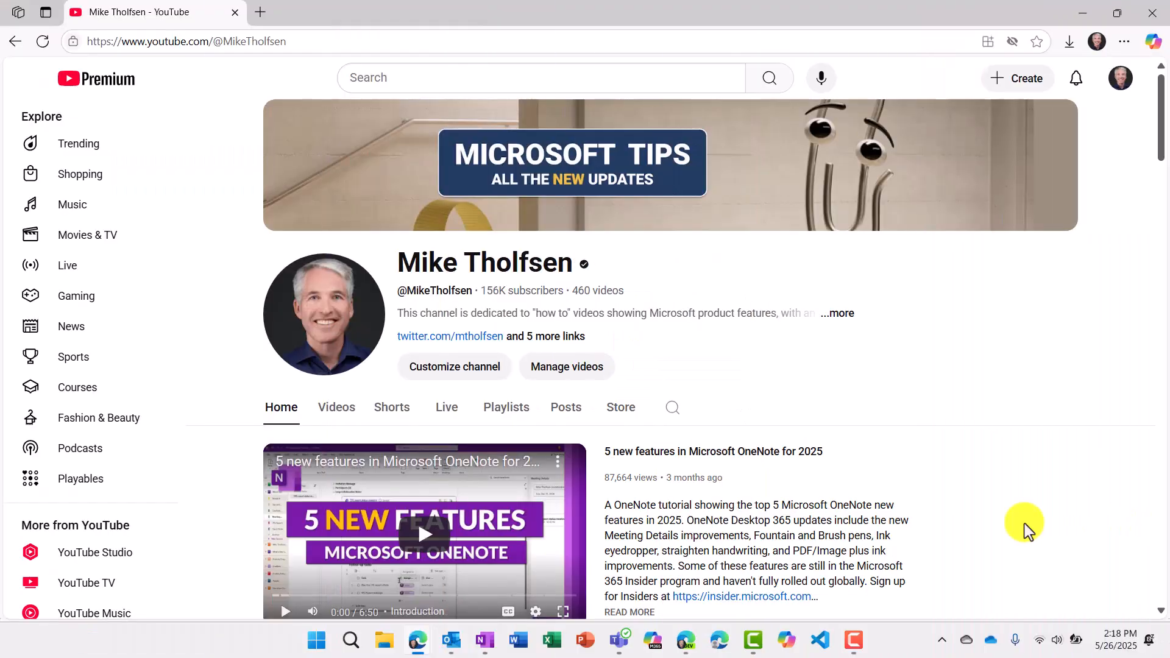
{"action": "mouse_move", "coordinate": [964, 545]}
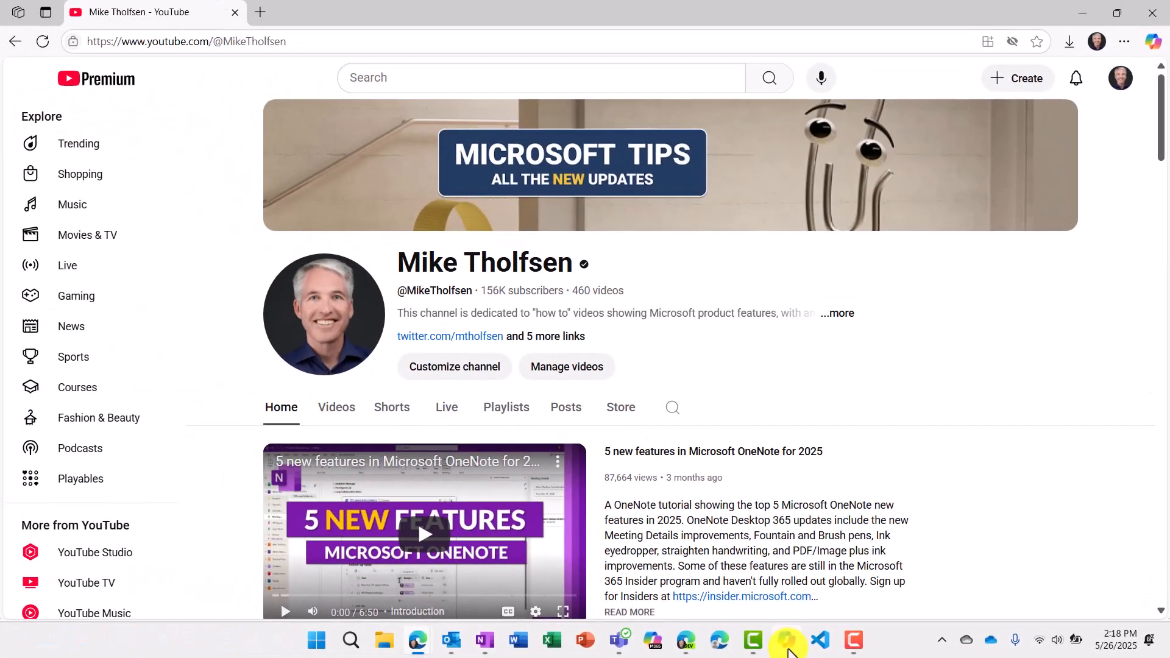
Launch Copilot from the taskbar and bring up the Vision list of shareable windows
{"action": "left_click", "coordinate": [787, 640]}
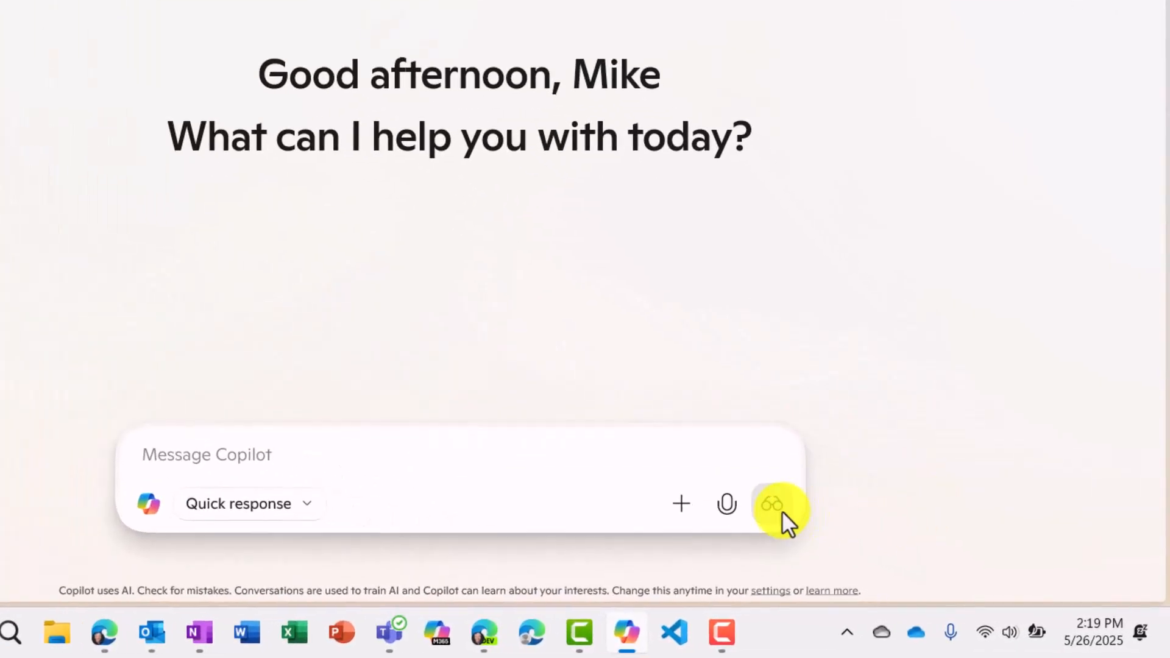
{"action": "mouse_move", "coordinate": [775, 504]}
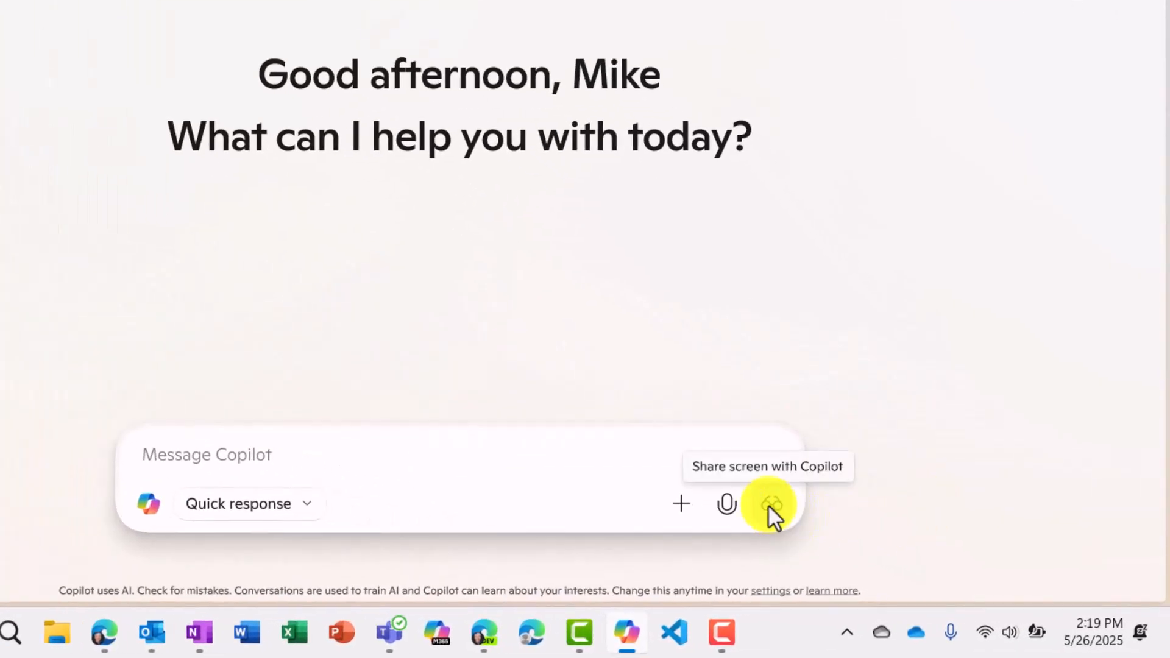
{"action": "left_click", "coordinate": [769, 504]}
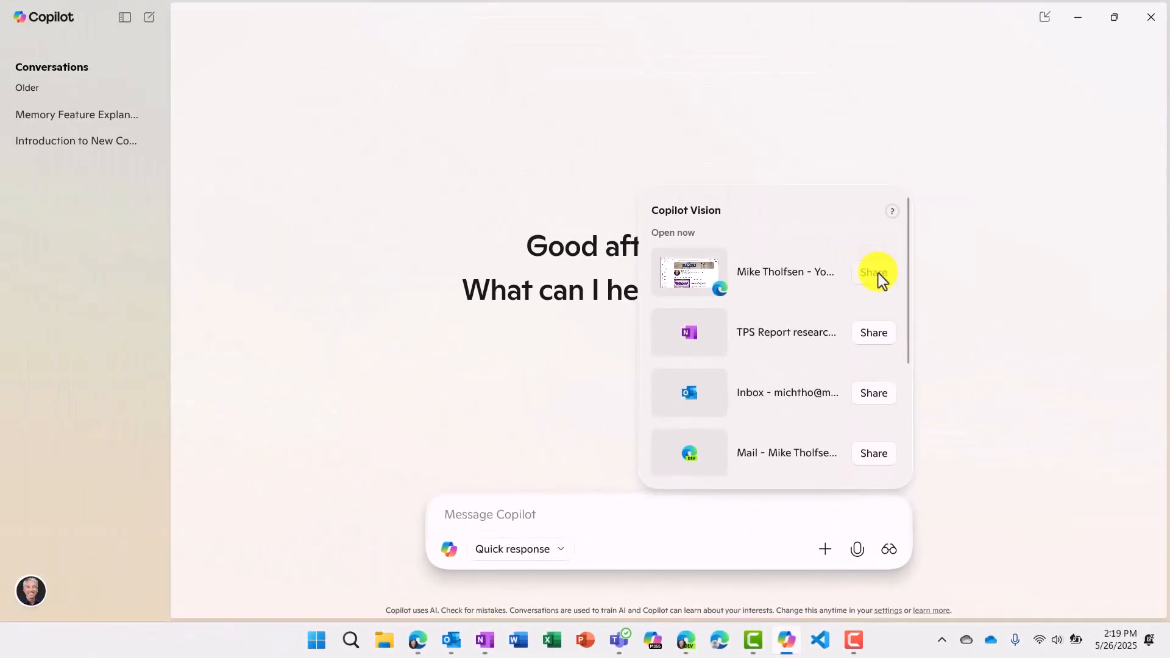
{"action": "left_click", "coordinate": [873, 271]}
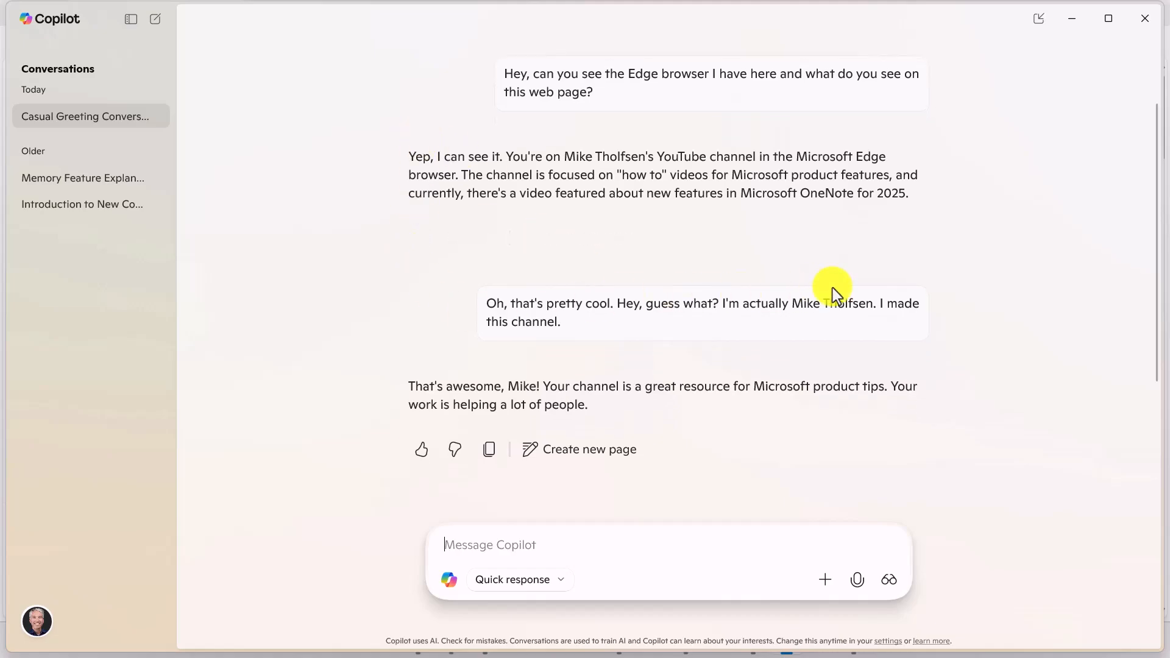
{"action": "mouse_move", "coordinate": [738, 398]}
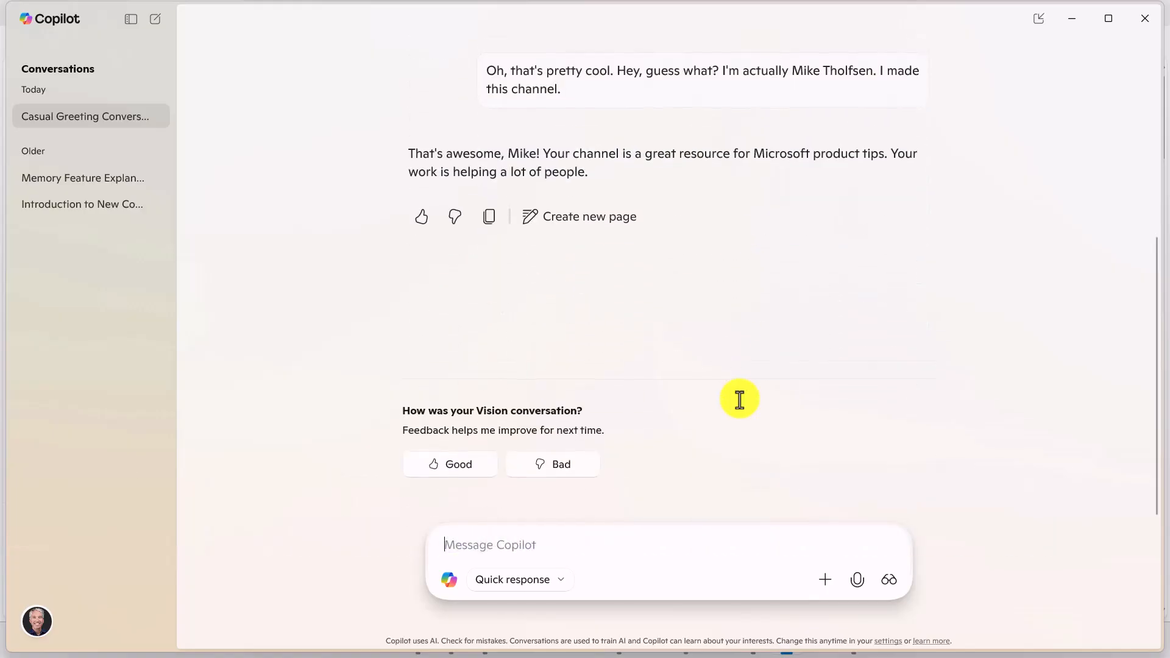
{"action": "mouse_move", "coordinate": [888, 579]}
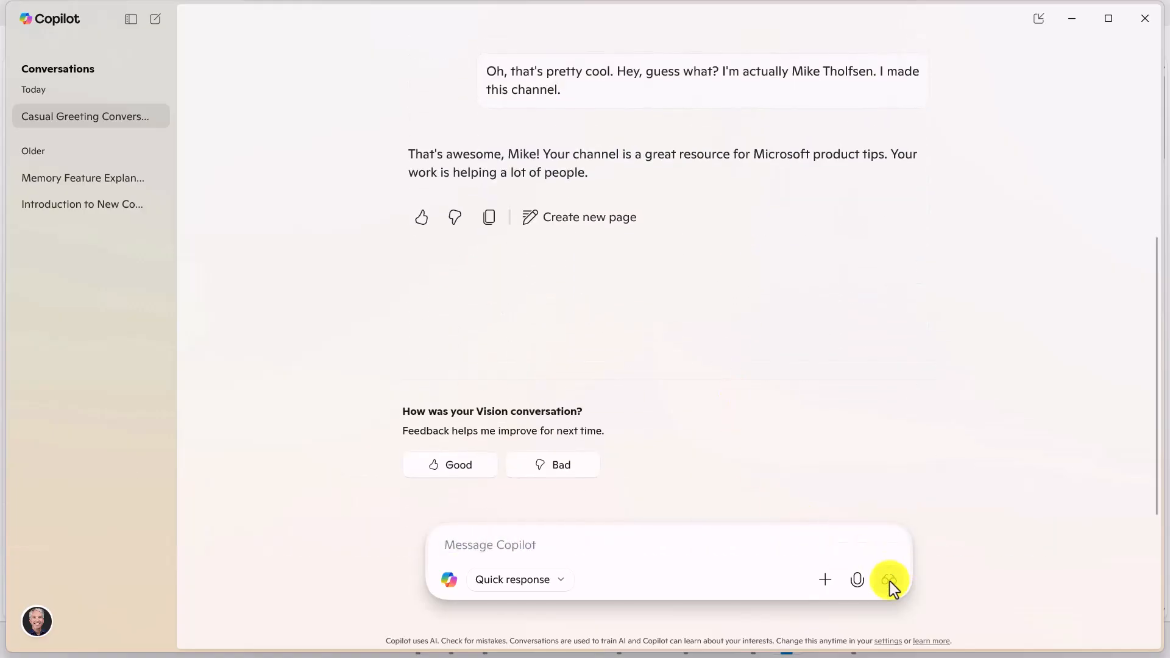
Share the TPS Report research - OneNote window from the Vision window list
{"action": "left_click", "coordinate": [888, 579]}
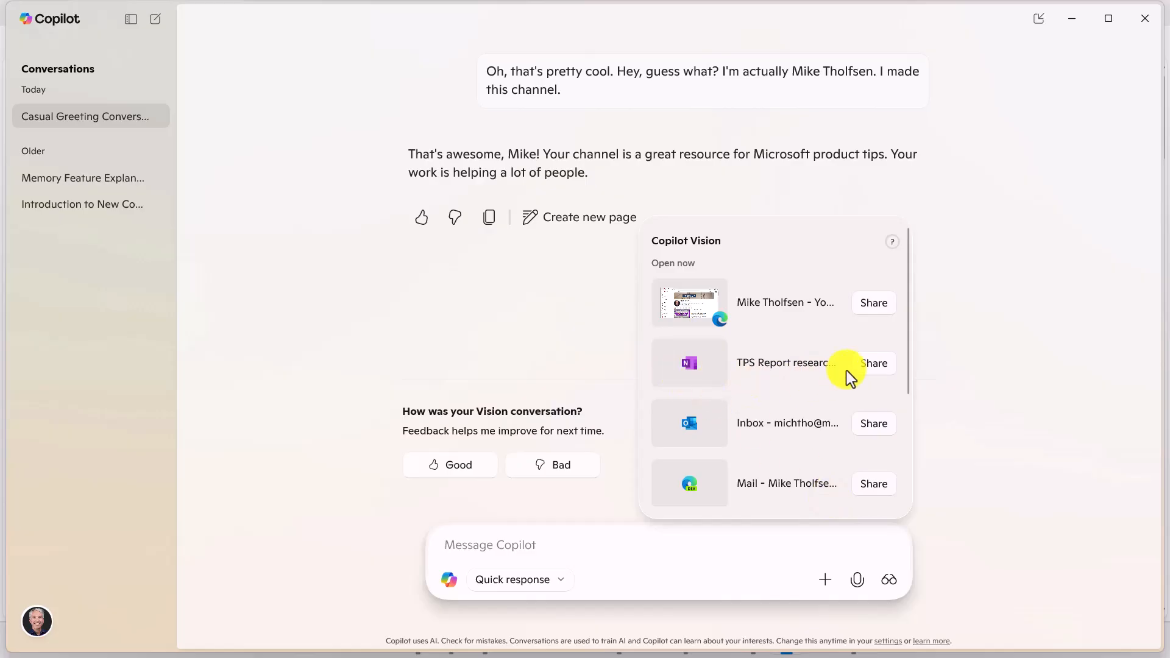
{"action": "mouse_move", "coordinate": [873, 365]}
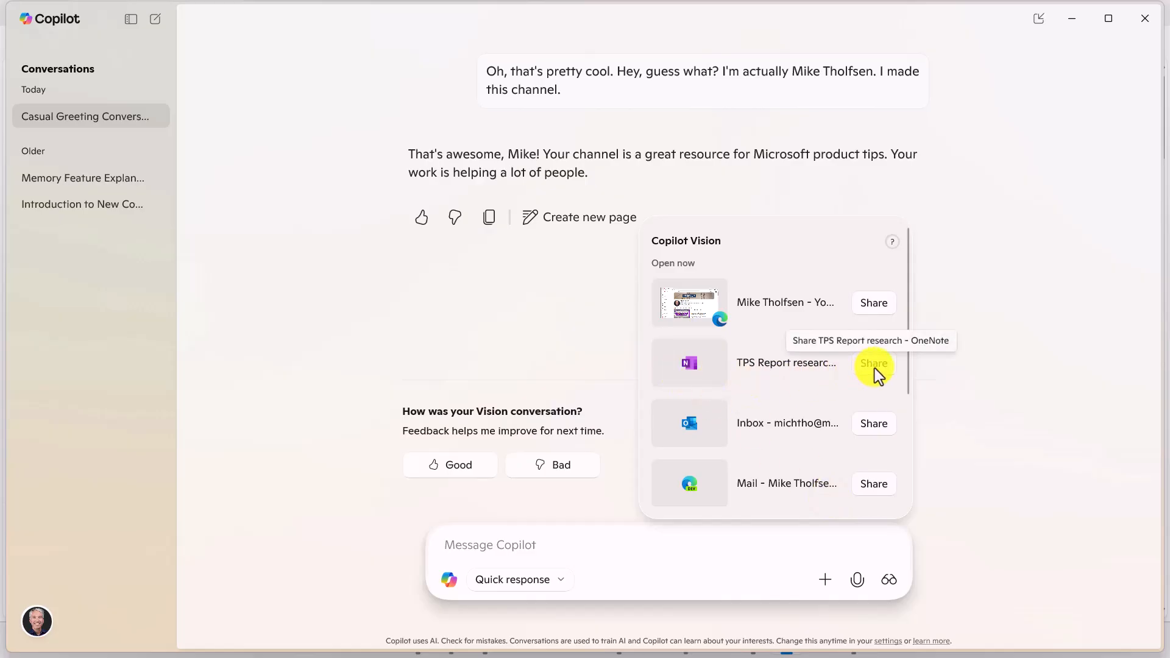
{"action": "left_click", "coordinate": [872, 363]}
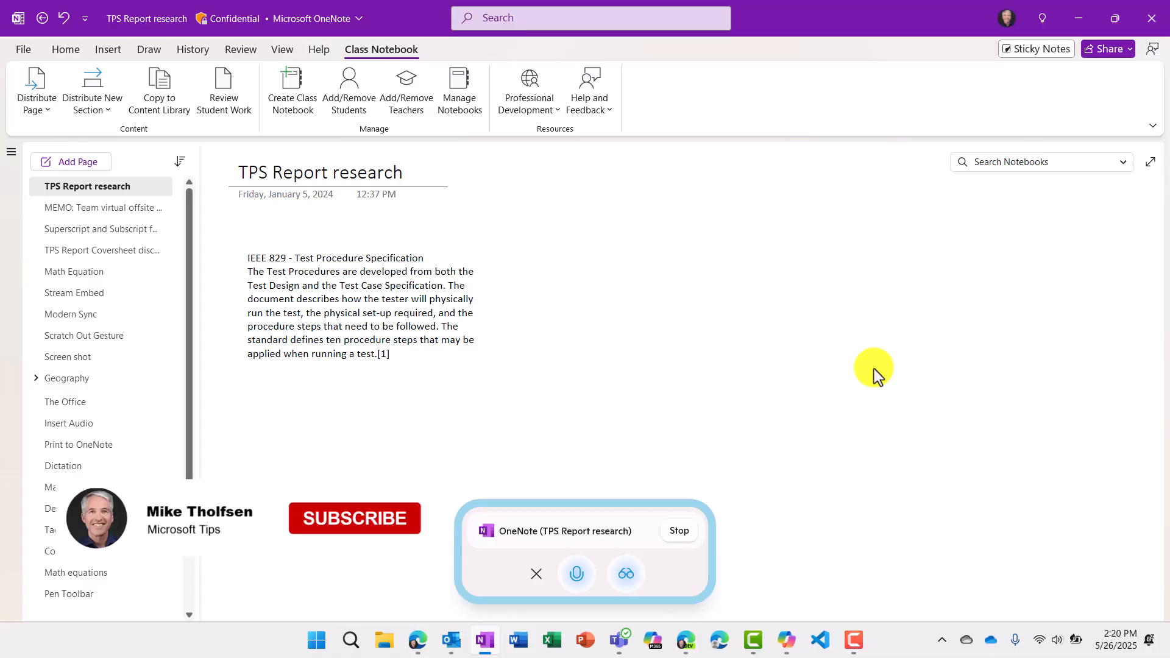
Start a voice conversation with Copilot from the Vision bar
{"action": "left_click", "coordinate": [353, 517]}
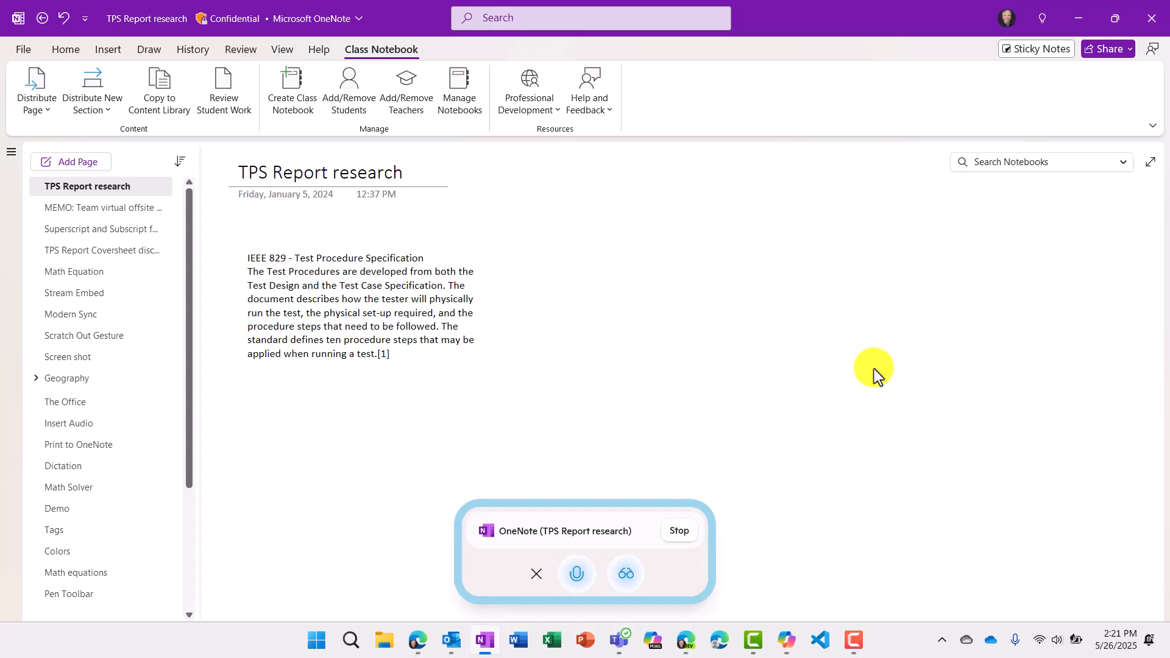
{"action": "left_click", "coordinate": [575, 573]}
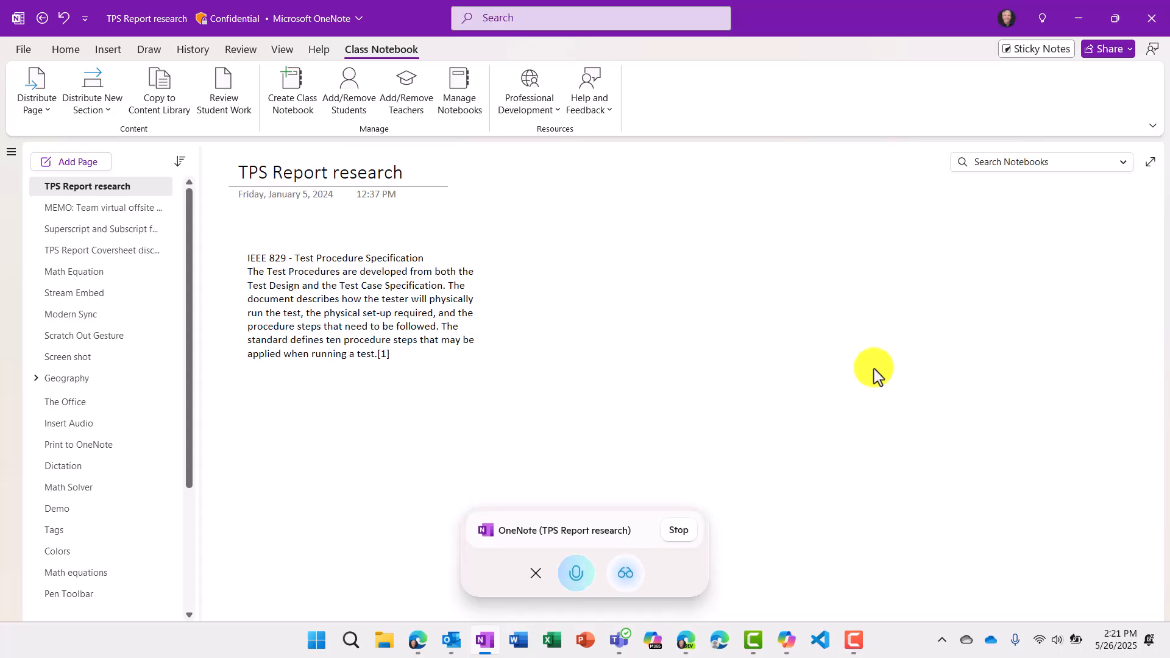
{"action": "mouse_move", "coordinate": [823, 7]}
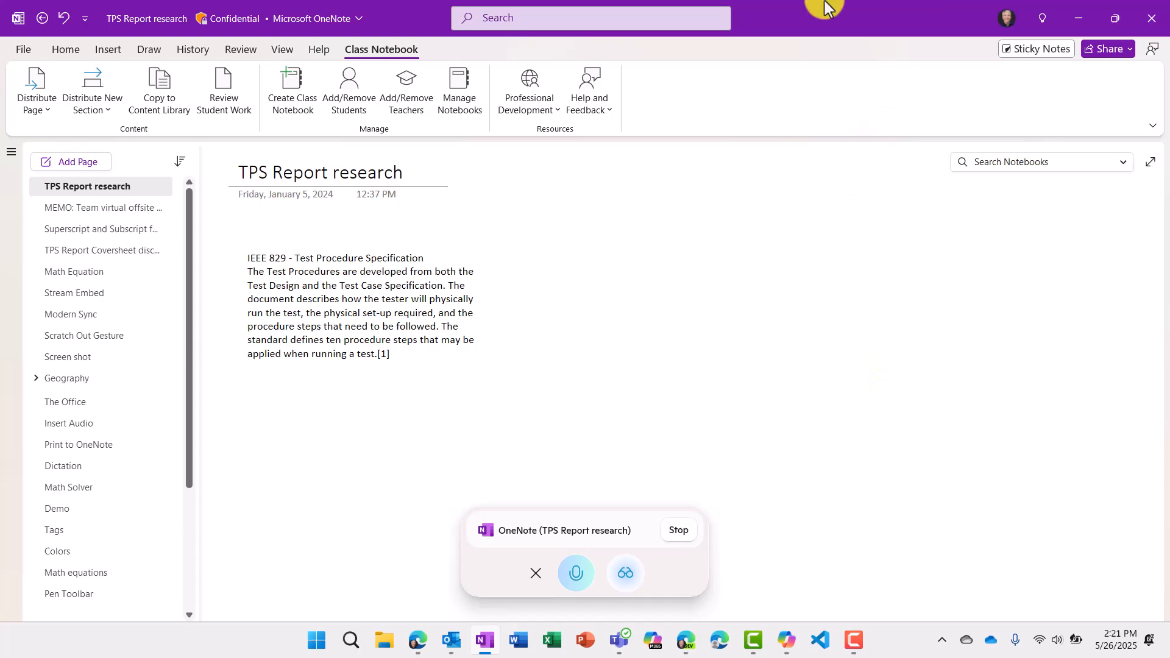
{"action": "mouse_move", "coordinate": [380, 50]}
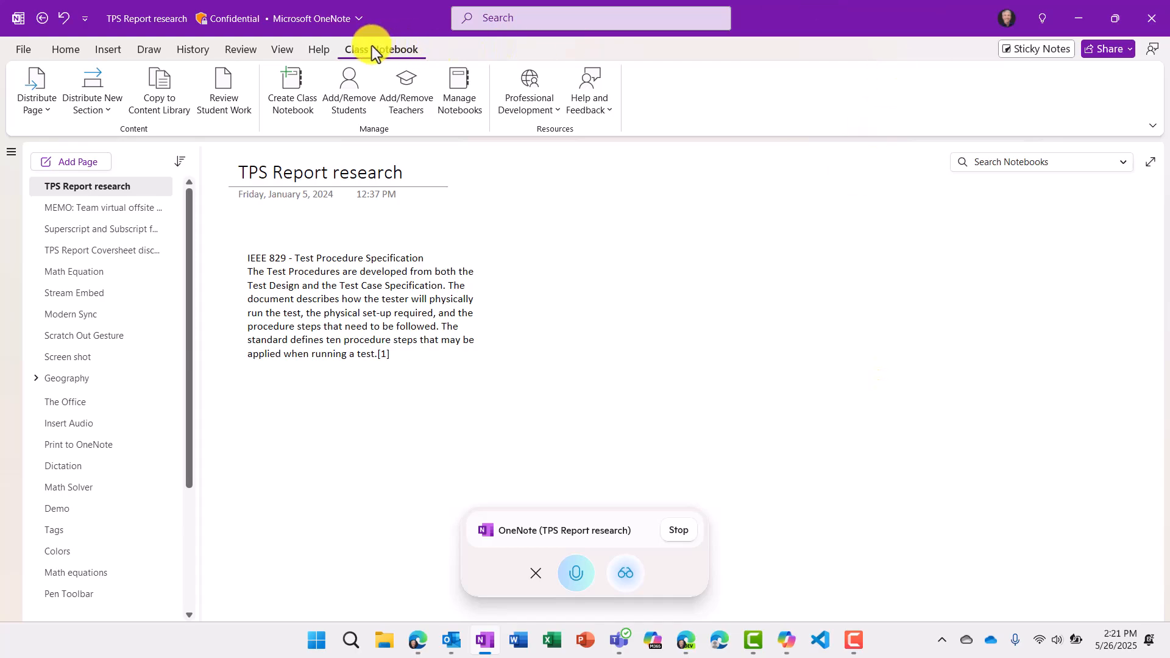
{"action": "mouse_move", "coordinate": [705, 179]}
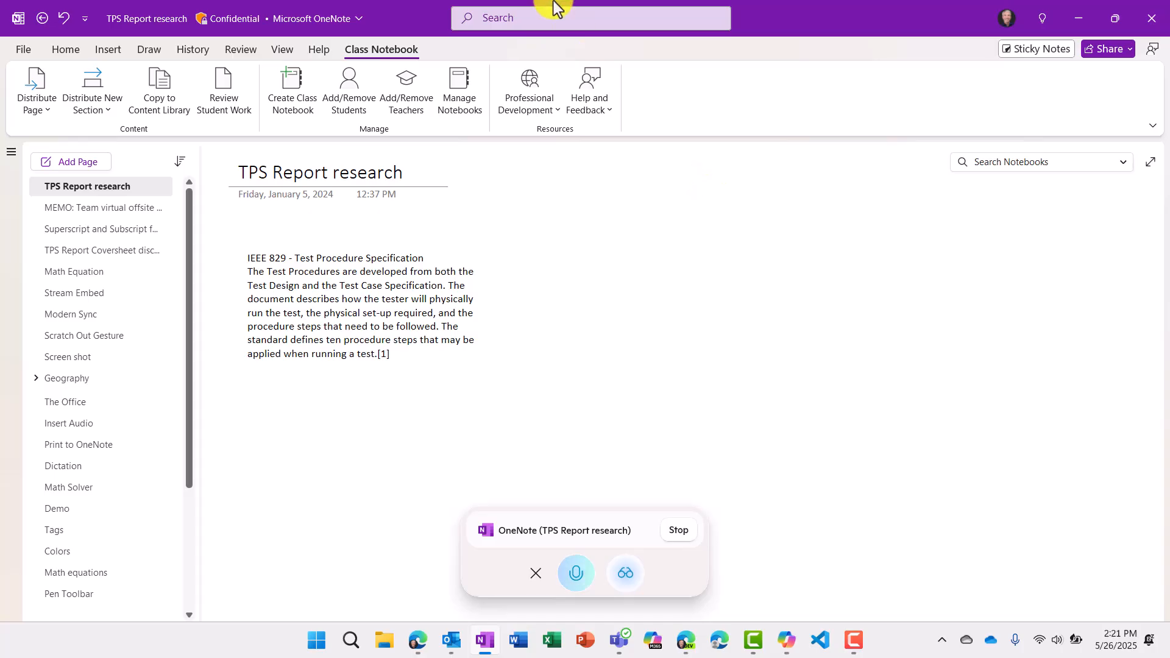
Open the Distribute Page menu on the Class Notebook tab
{"action": "left_click", "coordinate": [36, 90]}
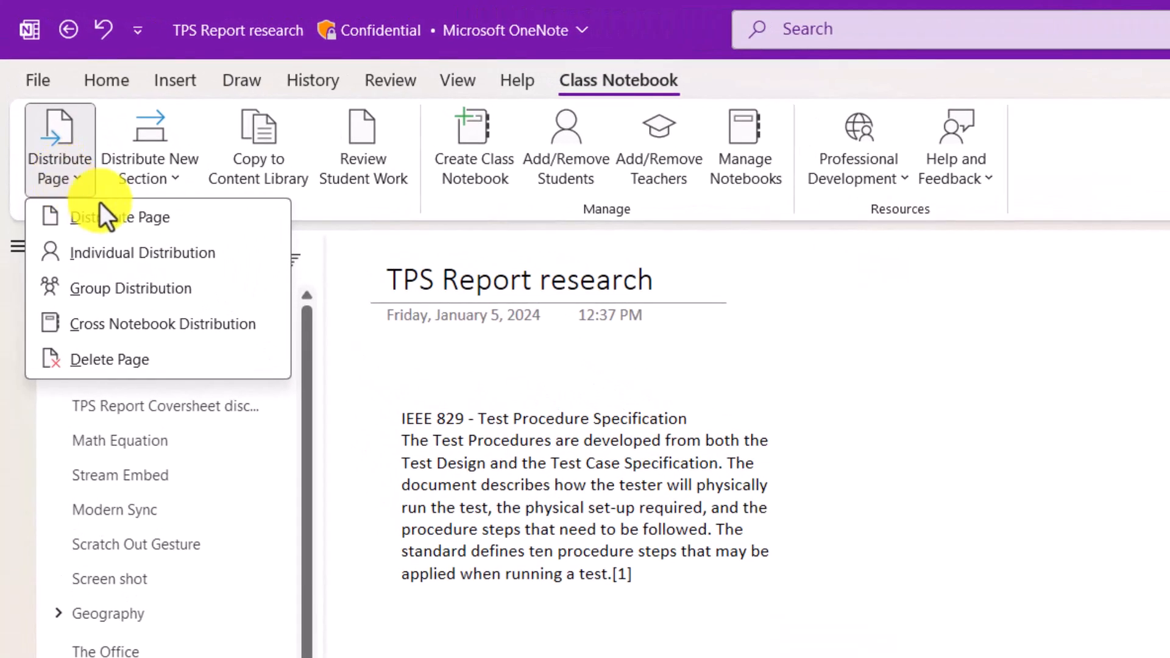
{"action": "mouse_move", "coordinate": [255, 343]}
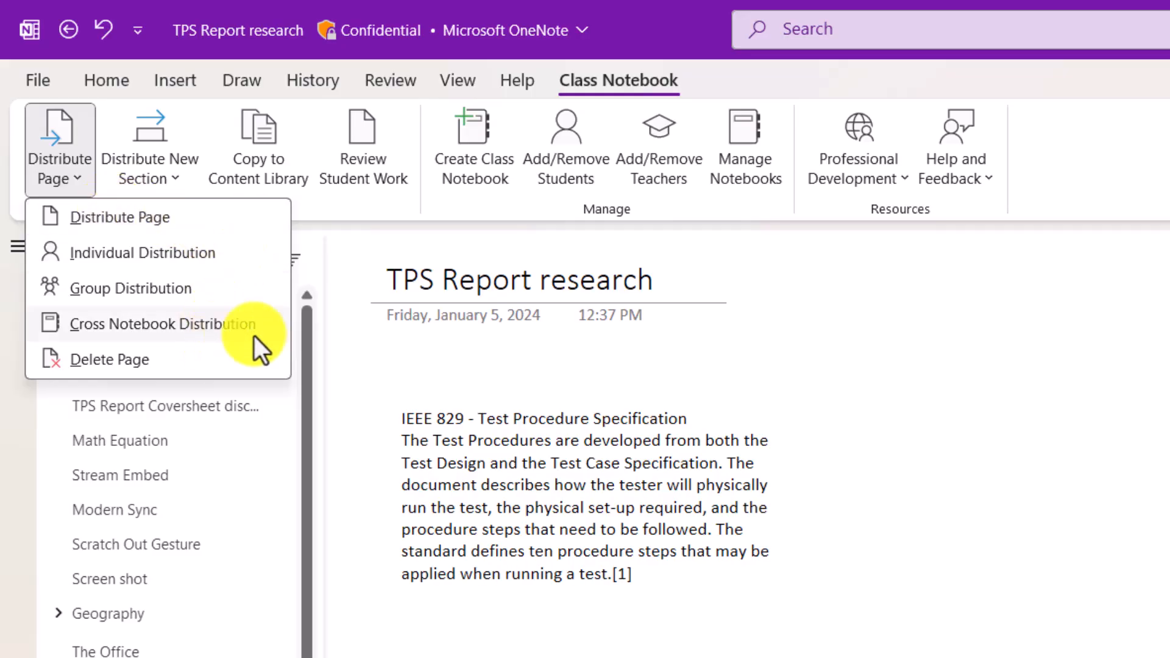
{"action": "mouse_move", "coordinate": [257, 310]}
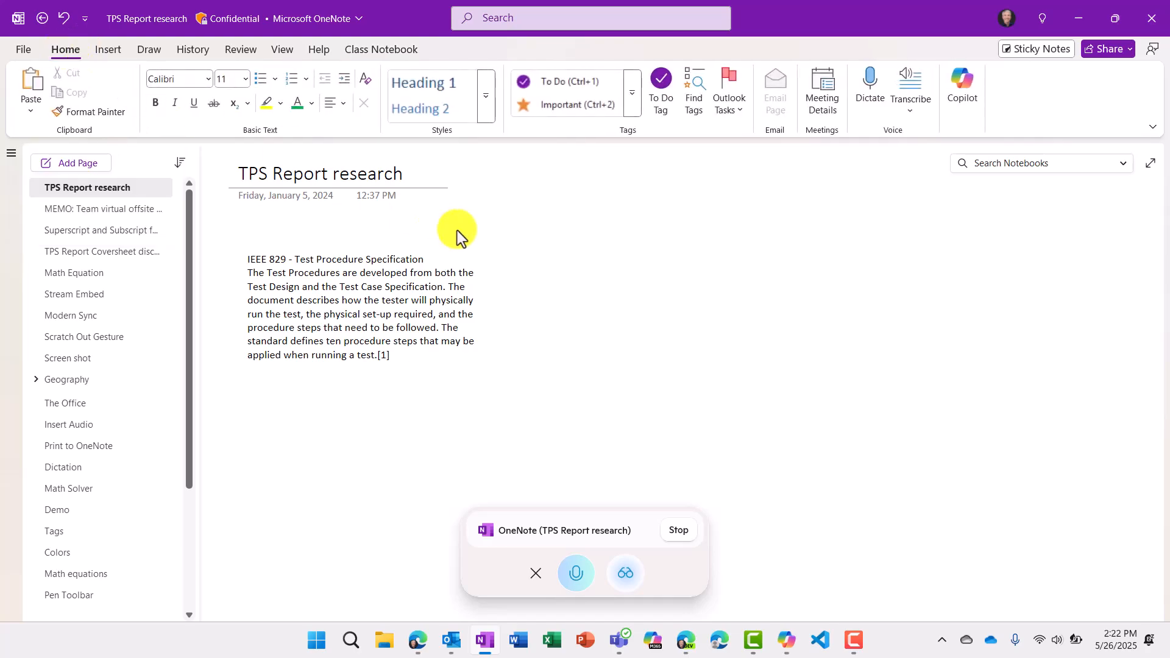
{"action": "mouse_move", "coordinate": [70, 163]}
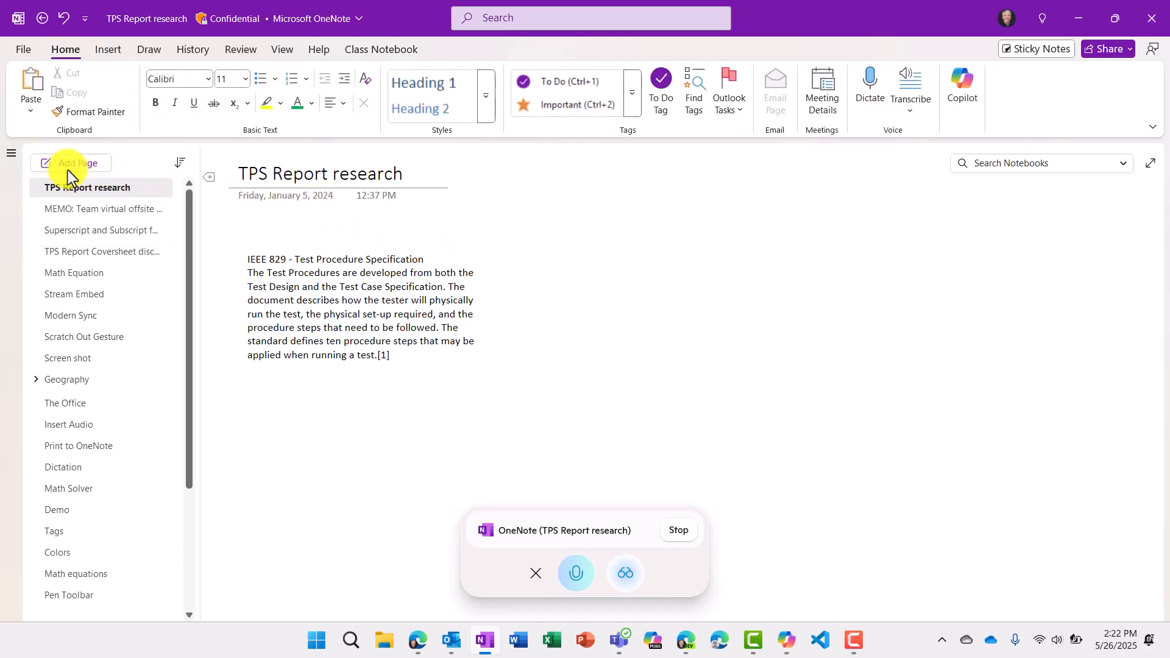
Add a new blank page to the OneNote section
{"action": "left_click", "coordinate": [77, 162]}
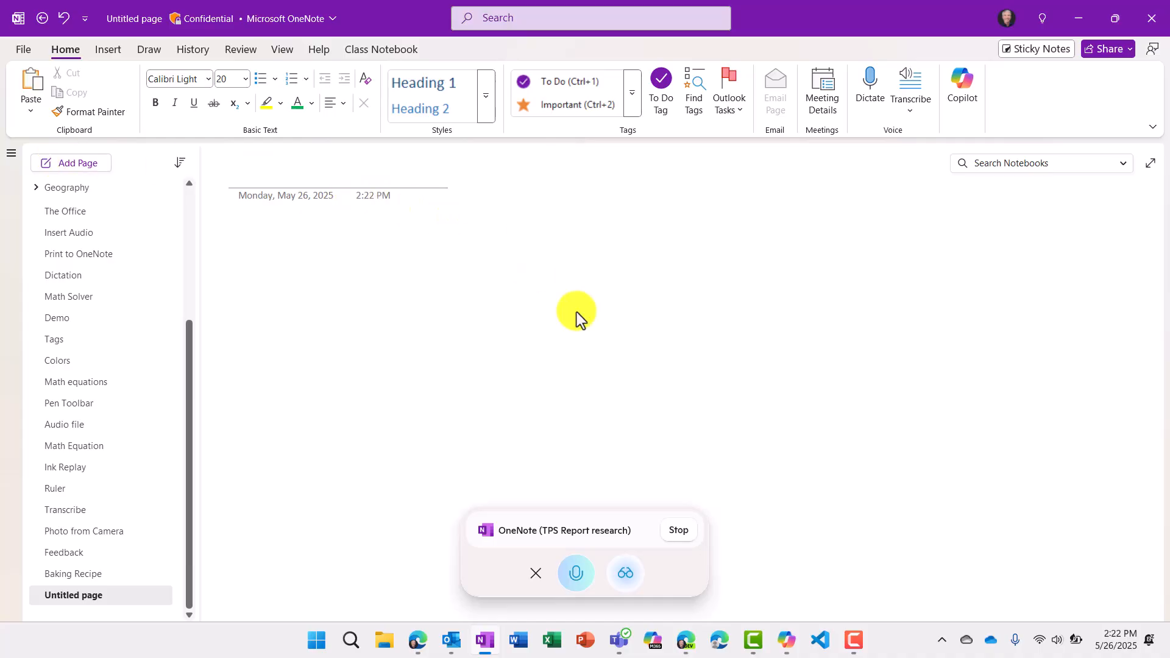
{"action": "mouse_move", "coordinate": [300, 166]}
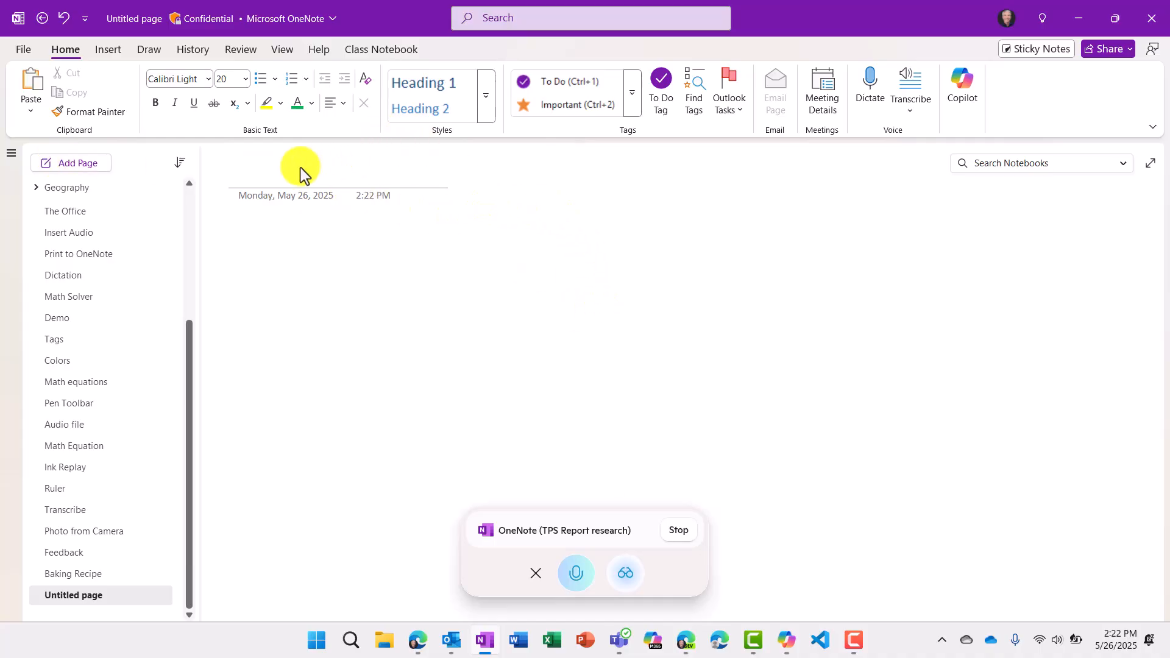
{"action": "mouse_move", "coordinate": [306, 184]}
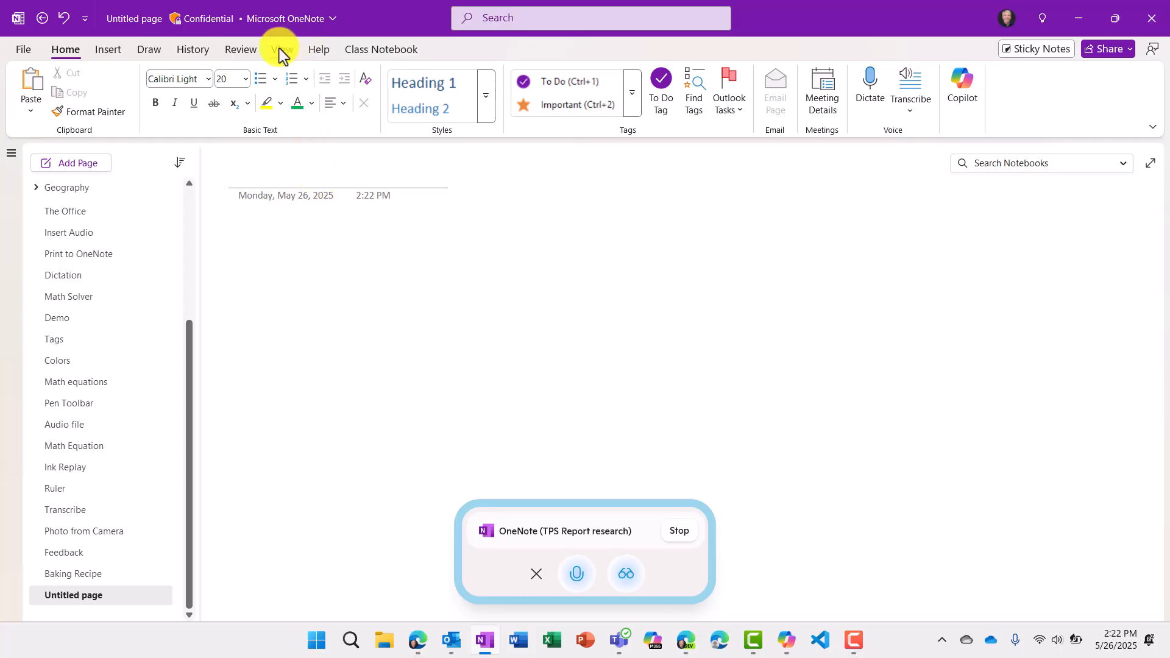
Give the page grid rule lines and draw crossing vertical and horizontal axis lines
{"action": "left_click", "coordinate": [281, 50]}
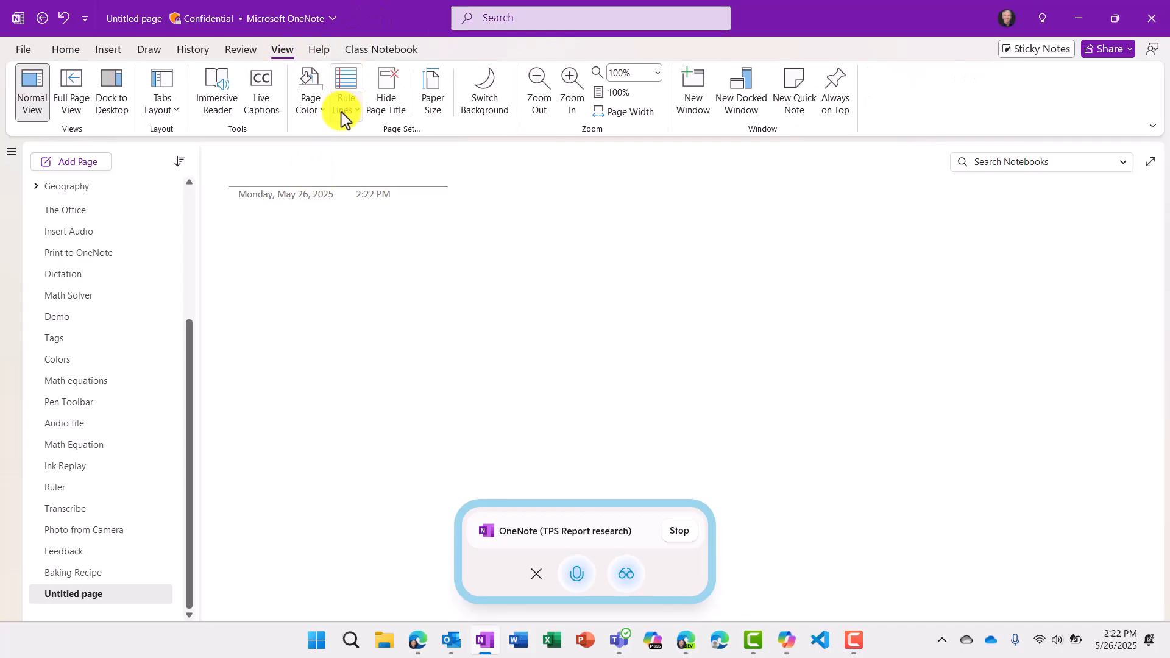
{"action": "left_click", "coordinate": [344, 90]}
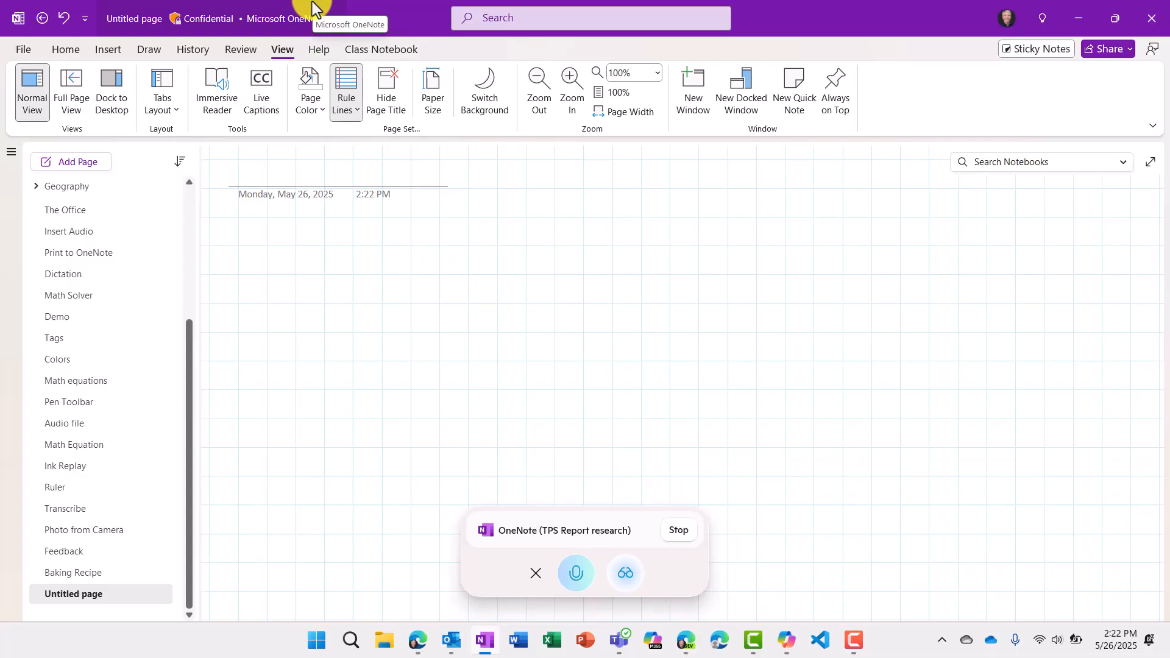
{"action": "mouse_move", "coordinate": [148, 50]}
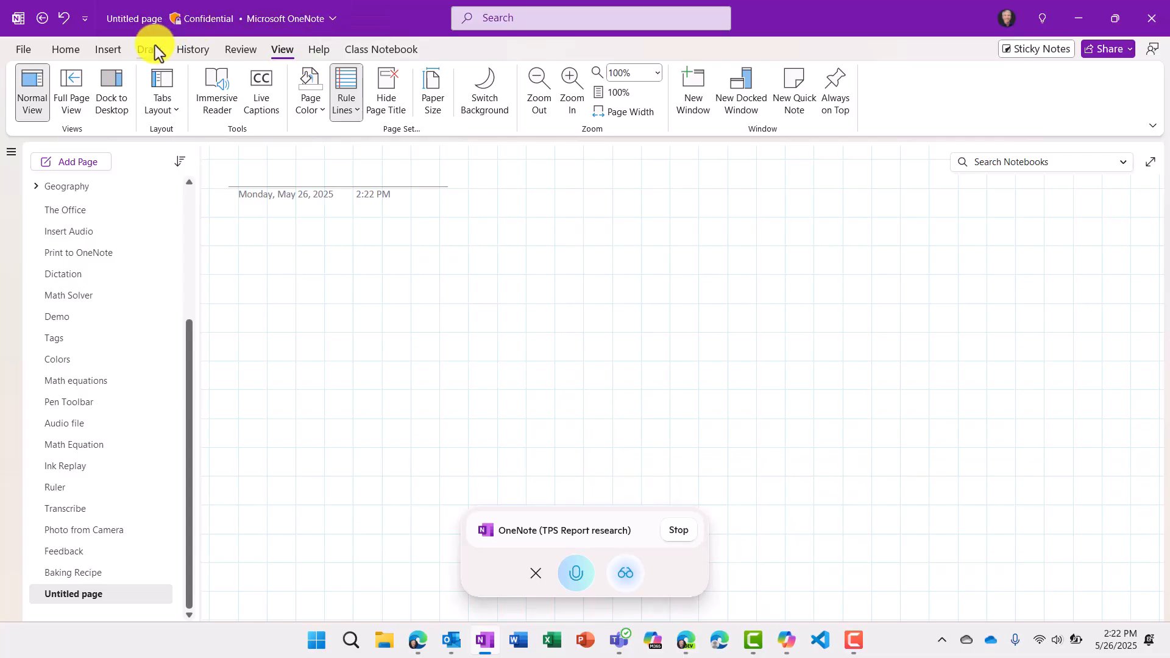
{"action": "left_click", "coordinate": [147, 49]}
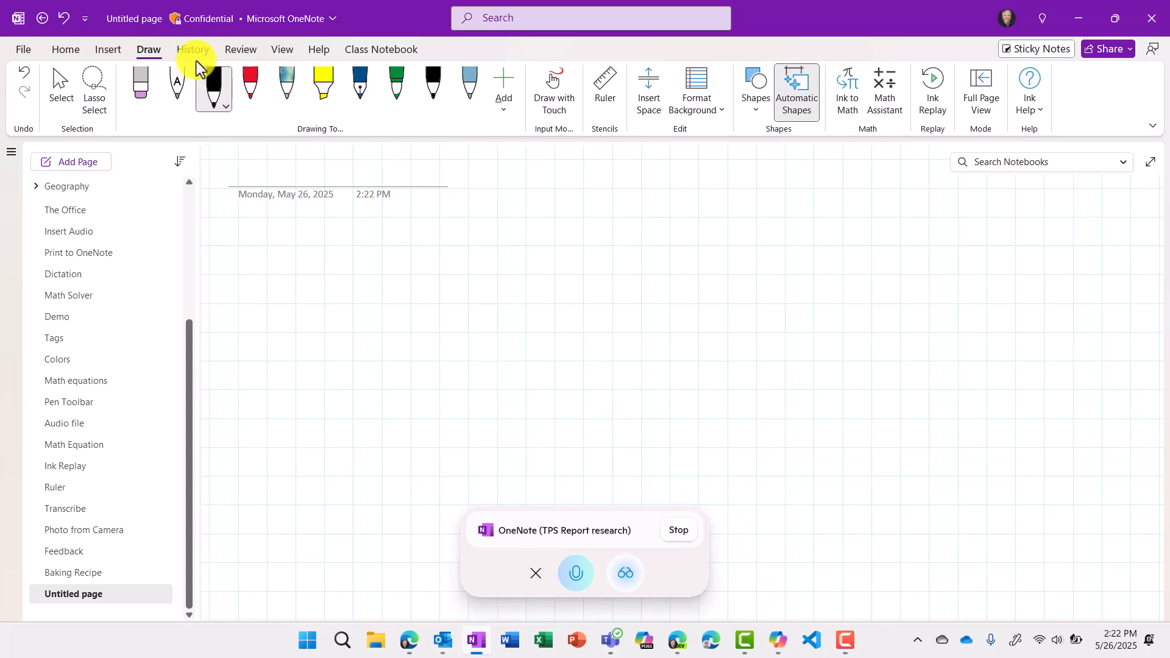
{"action": "mouse_move", "coordinate": [695, 37]}
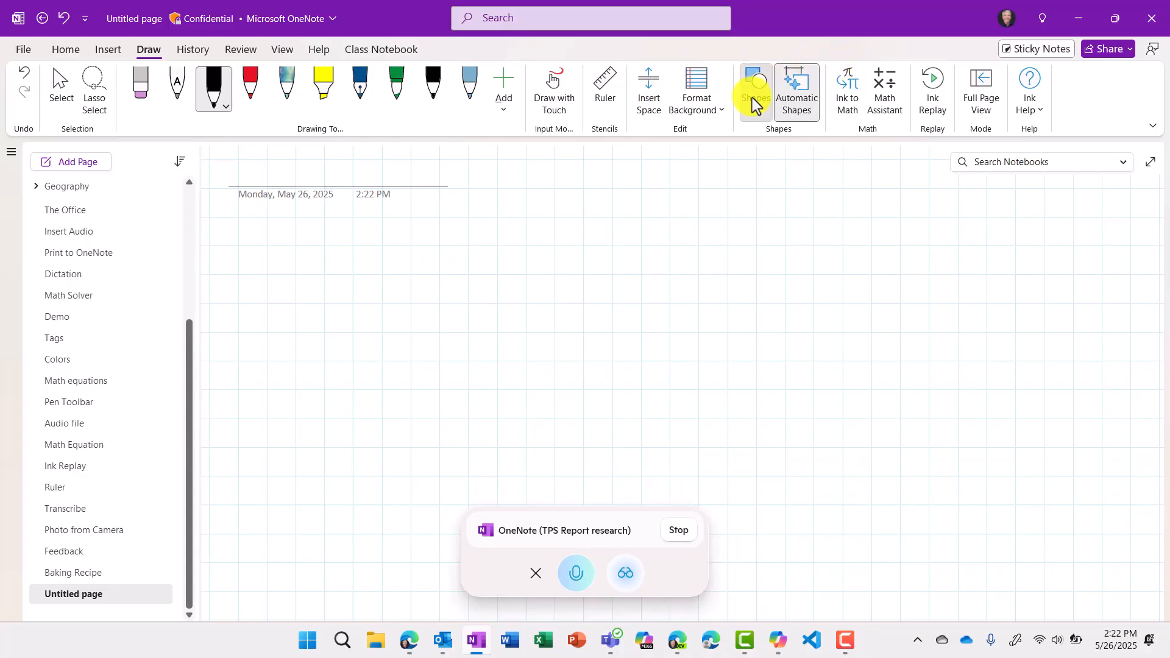
{"action": "mouse_move", "coordinate": [611, 222]}
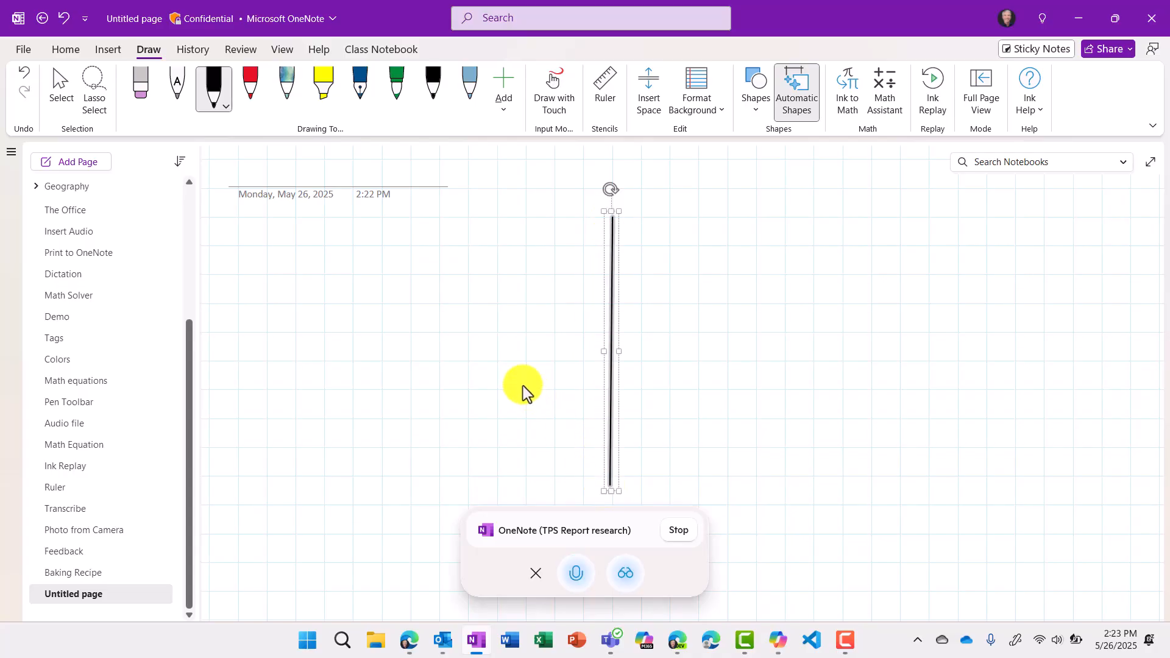
{"action": "left_click", "coordinate": [754, 90]}
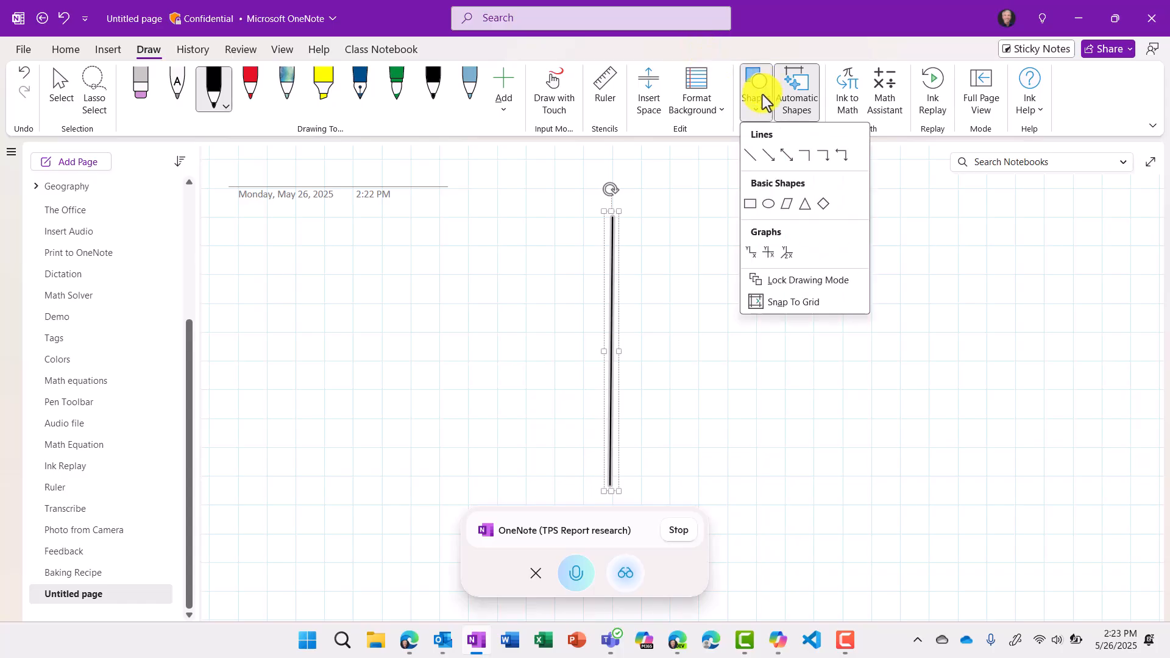
{"action": "left_click", "coordinate": [444, 359]}
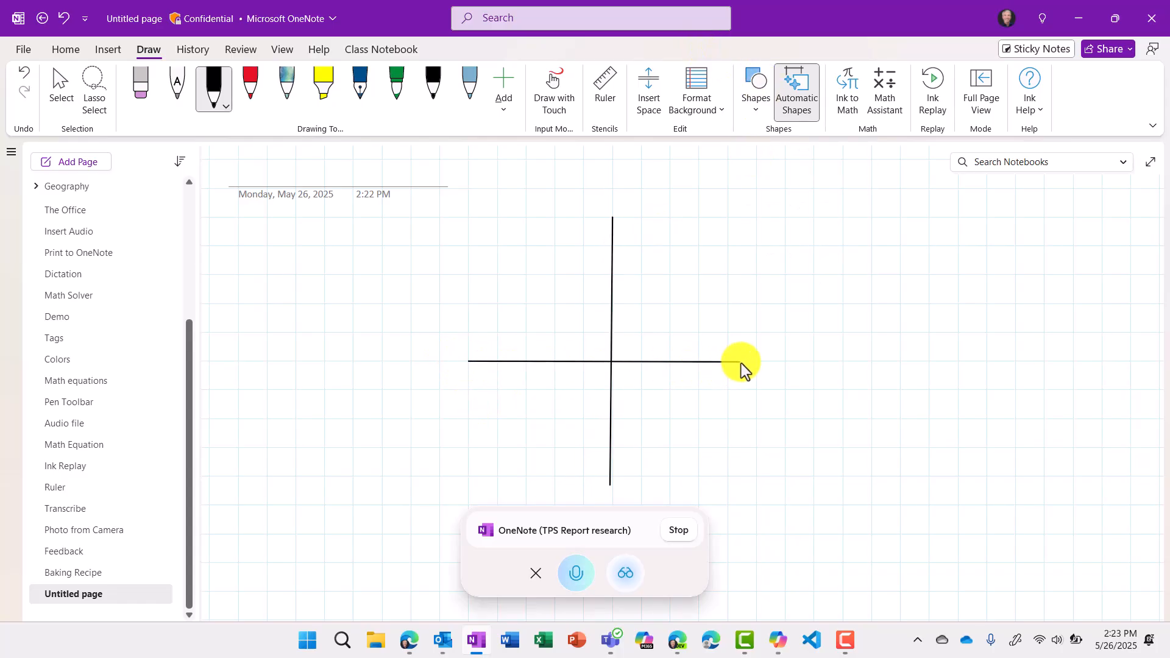
Draw black tick marks on both axes, then plot a red point labelled (4,0)
{"action": "left_click", "coordinate": [740, 360]}
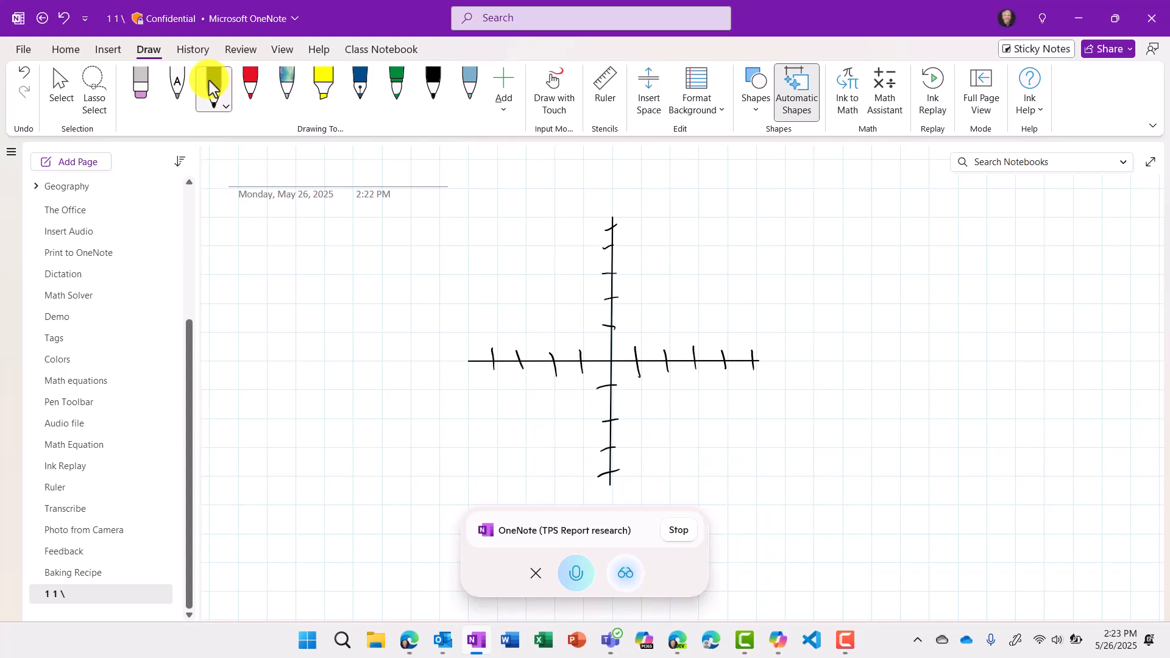
{"action": "left_click", "coordinate": [250, 82]}
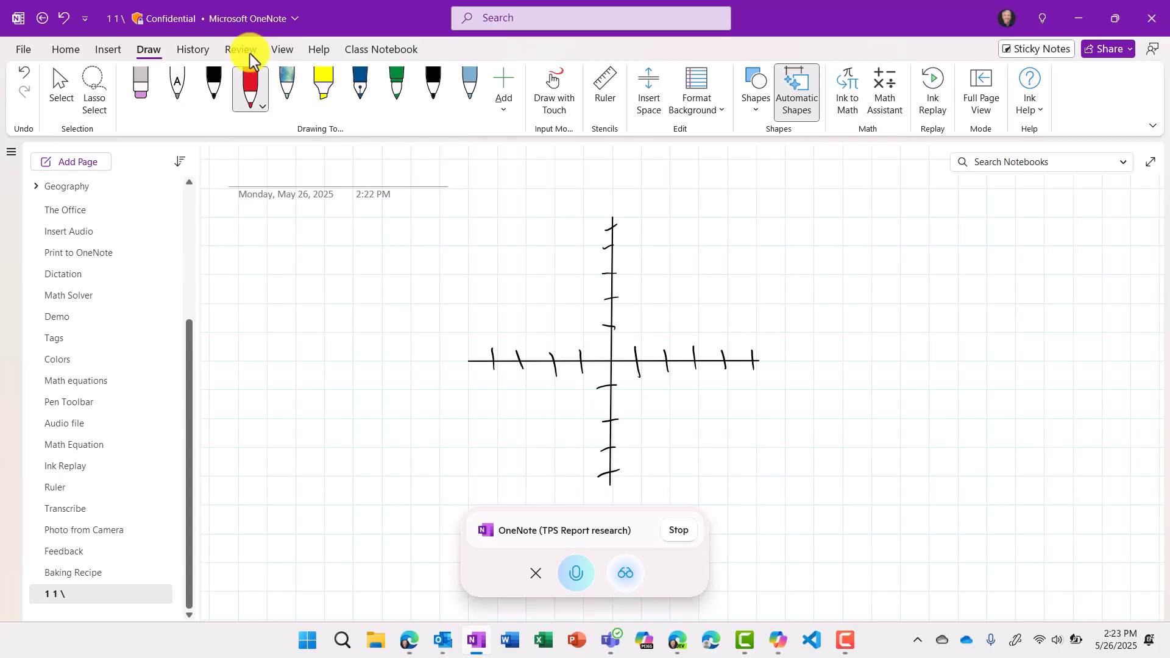
{"action": "left_click", "coordinate": [722, 359]}
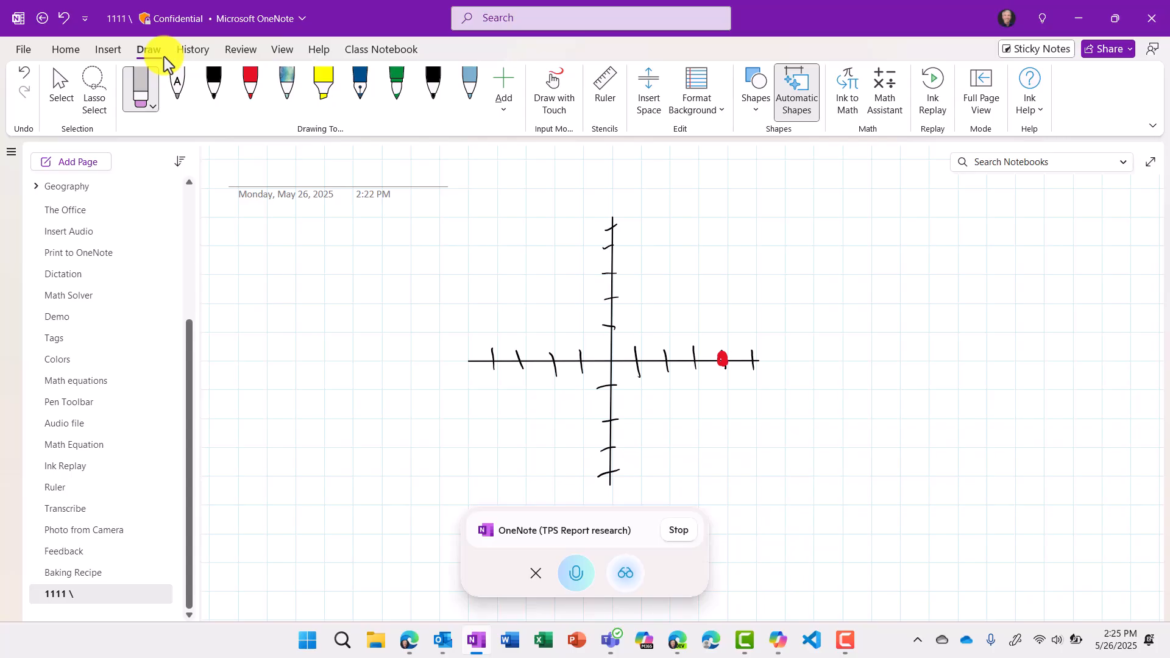
{"action": "left_click", "coordinate": [250, 83]}
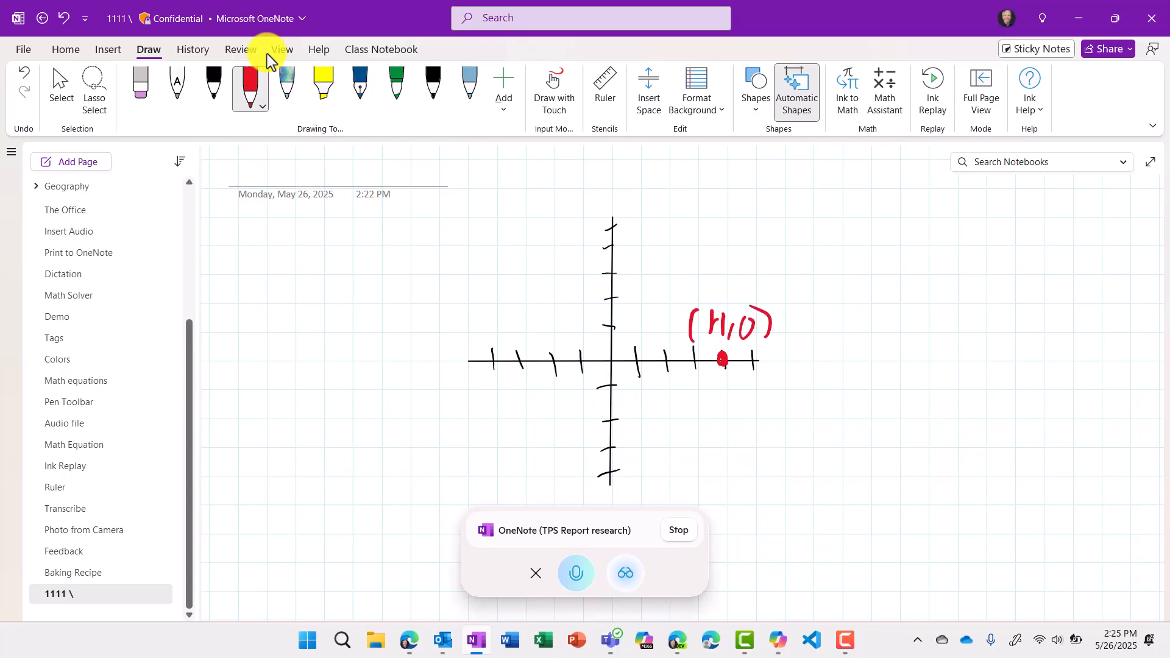
Add another page and apply a grid background through Format Background
{"action": "left_click", "coordinate": [71, 163]}
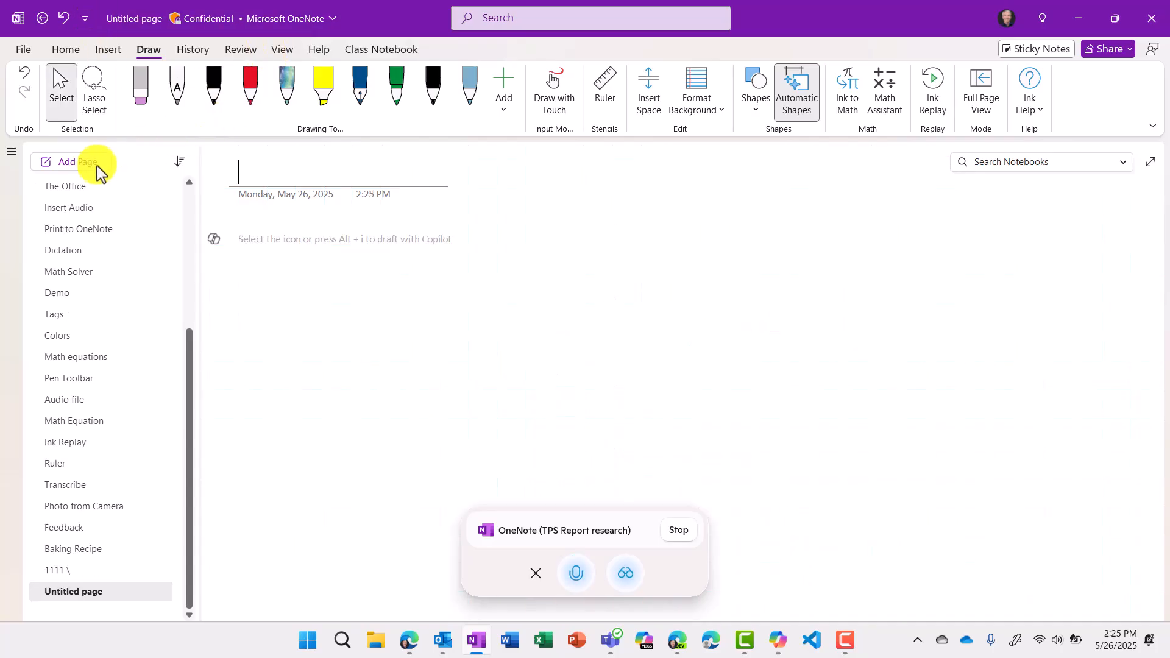
{"action": "mouse_move", "coordinate": [695, 90]}
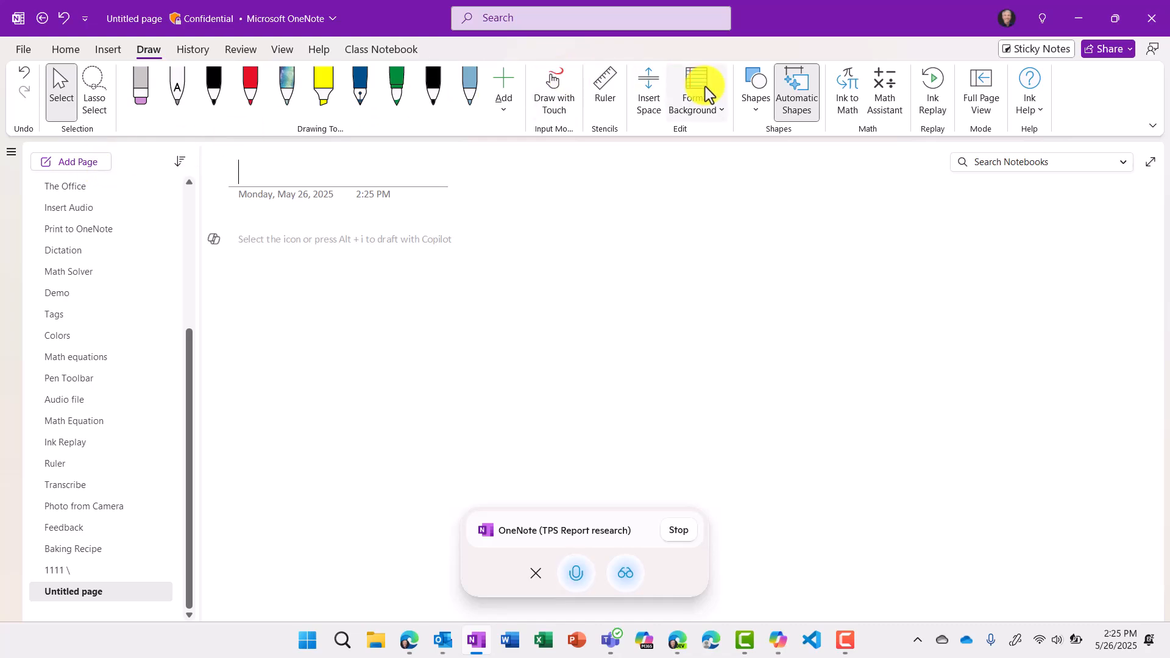
{"action": "mouse_move", "coordinate": [695, 90]}
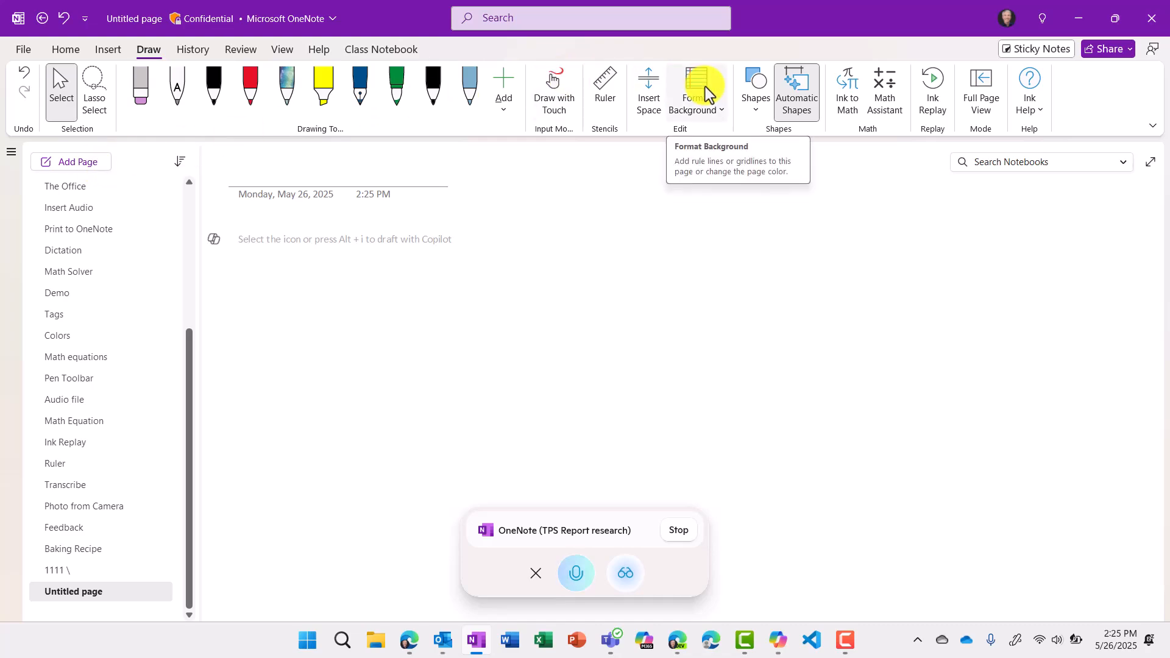
{"action": "left_click", "coordinate": [695, 91]}
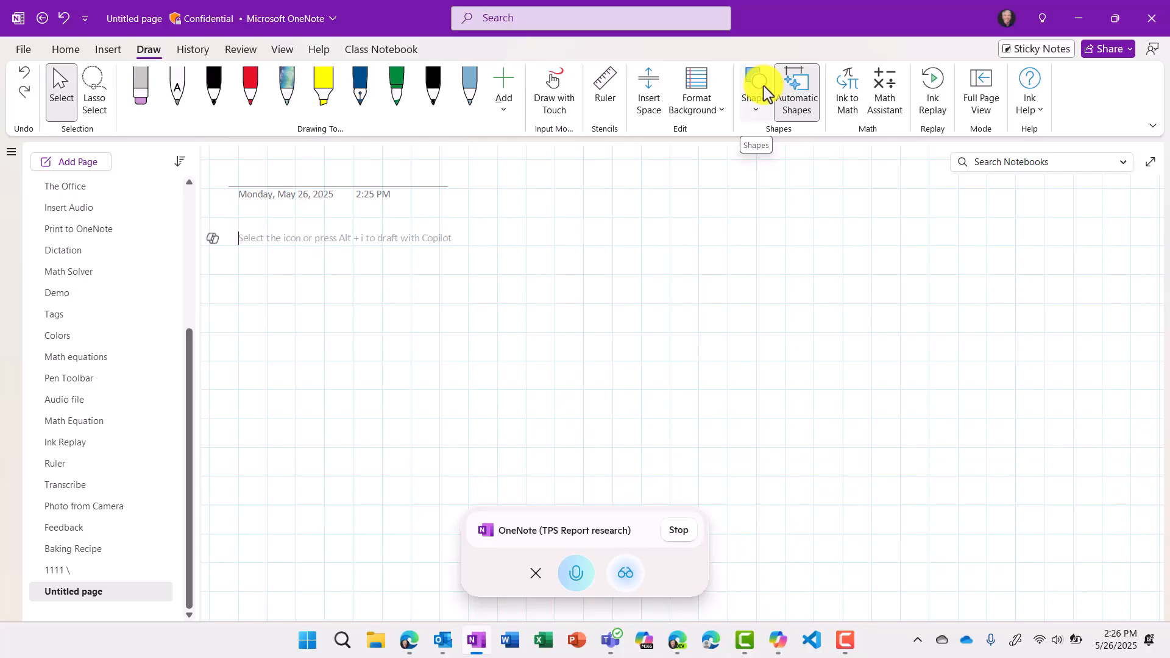
{"action": "mouse_move", "coordinate": [756, 89]}
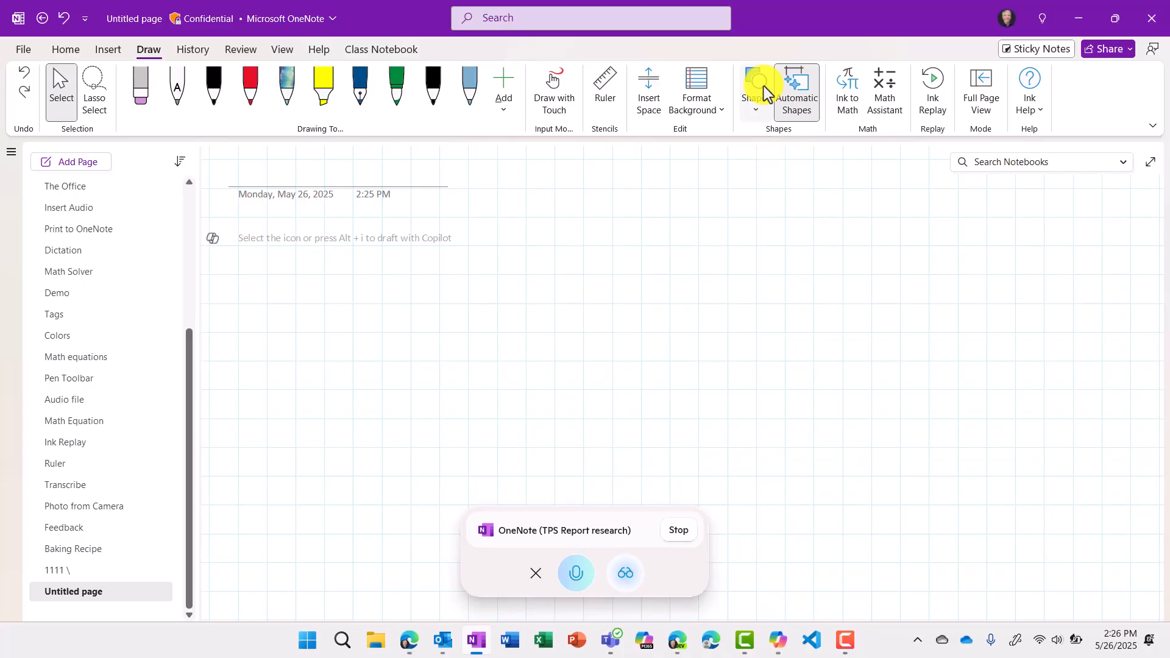
{"action": "left_click", "coordinate": [755, 86]}
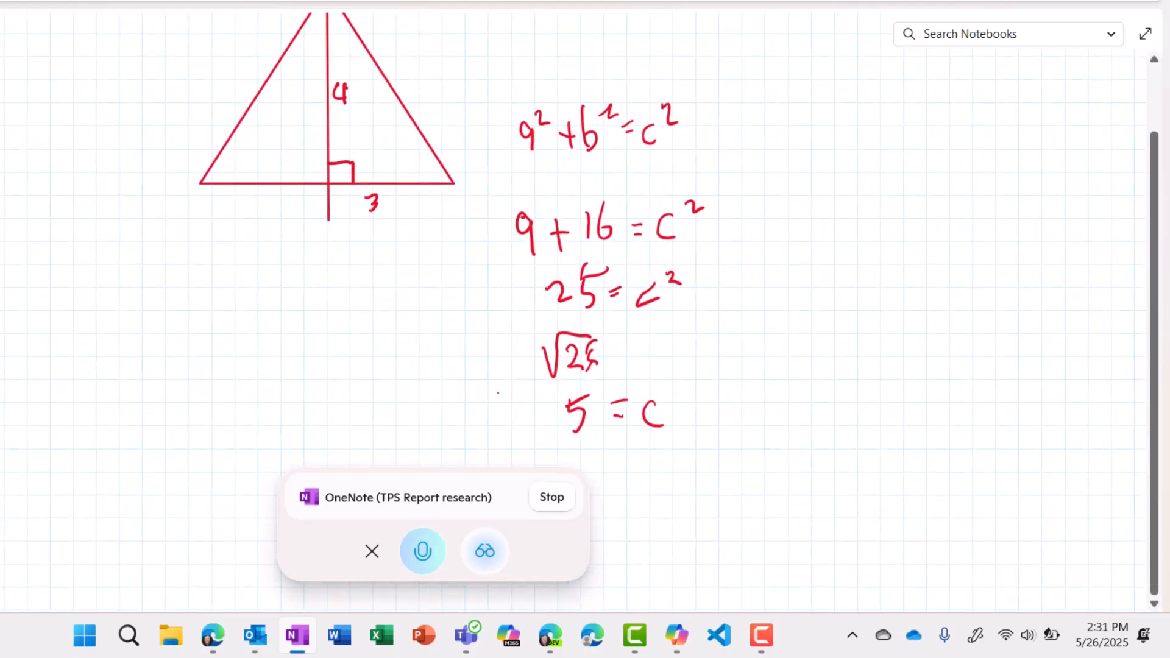
Draw a red isosceles triangle with a vertical line through it, labelling both sides 5
{"action": "scroll", "scroll_direction": "up", "scroll_amount": 3}
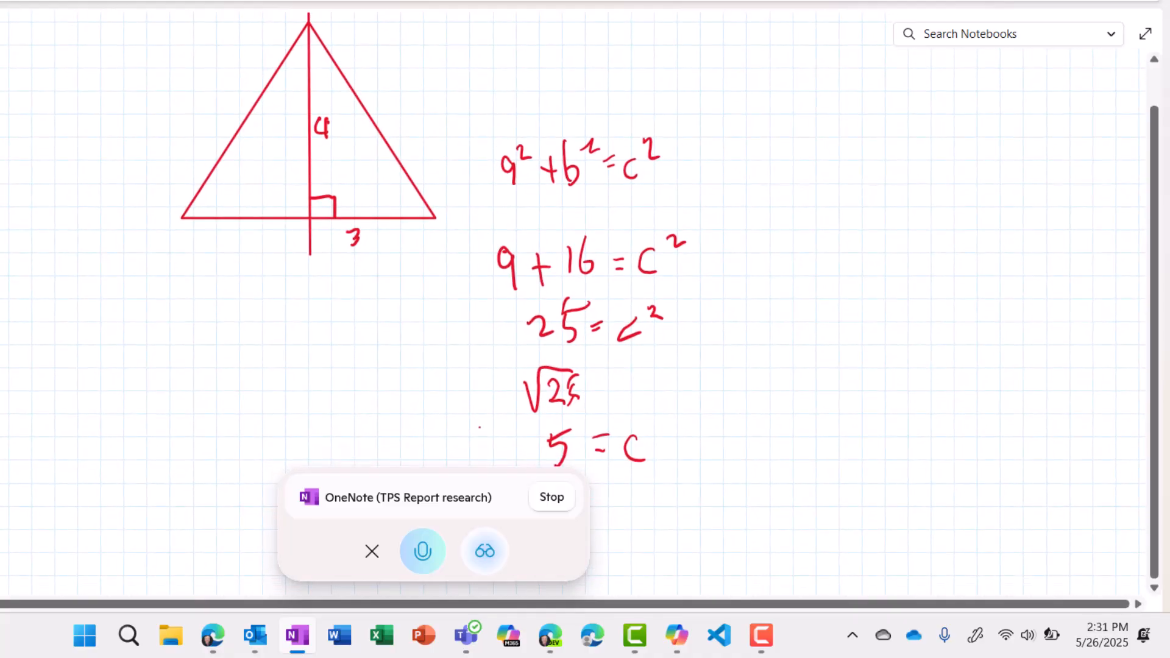
{"action": "mouse_move", "coordinate": [597, 40]}
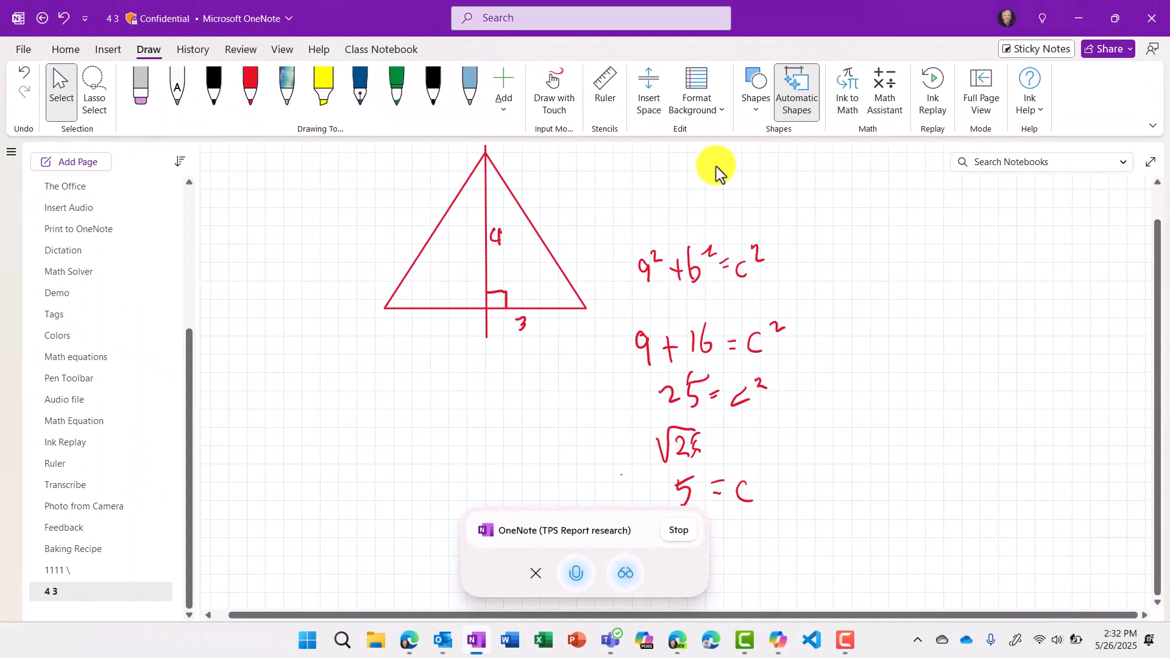
{"action": "left_click", "coordinate": [754, 83]}
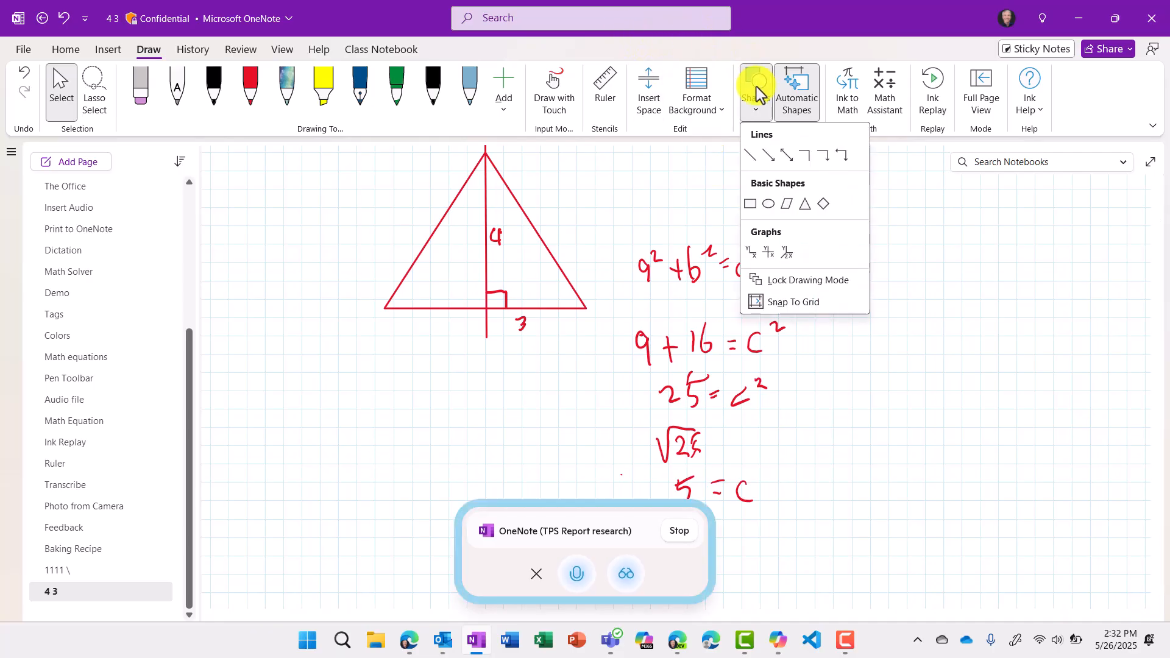
{"action": "mouse_move", "coordinate": [813, 153]}
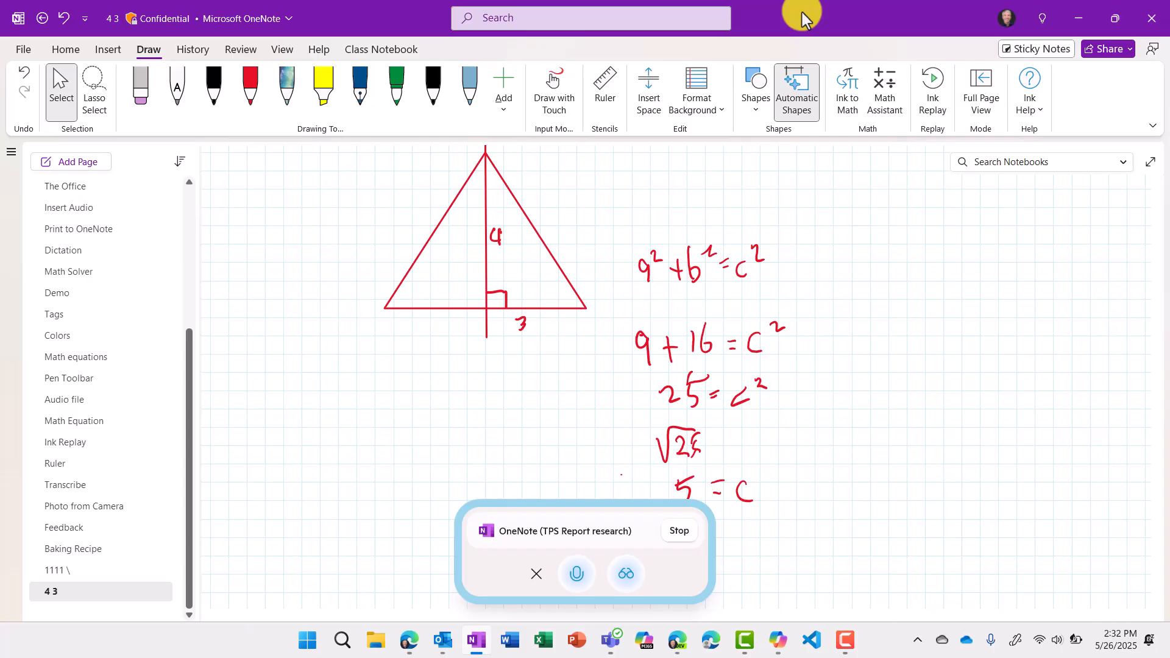
{"action": "left_click", "coordinate": [250, 84]}
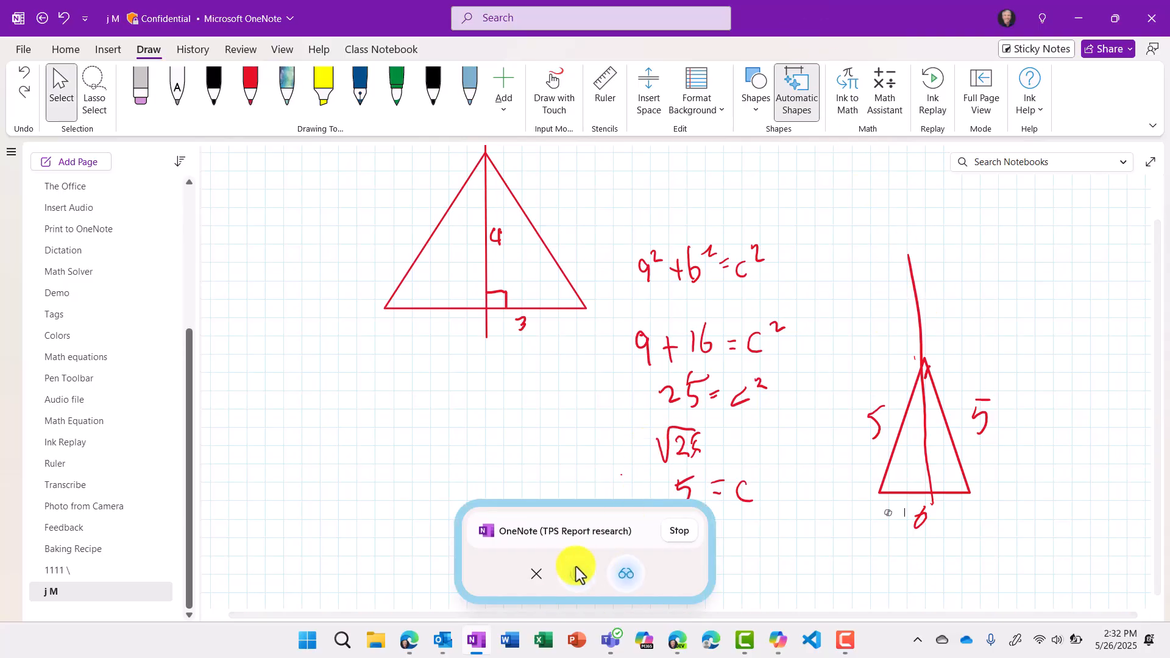
End Copilot Vision screen sharing, dismiss the notice, and scroll through the triangle tutoring transcript
{"action": "left_click", "coordinate": [535, 572]}
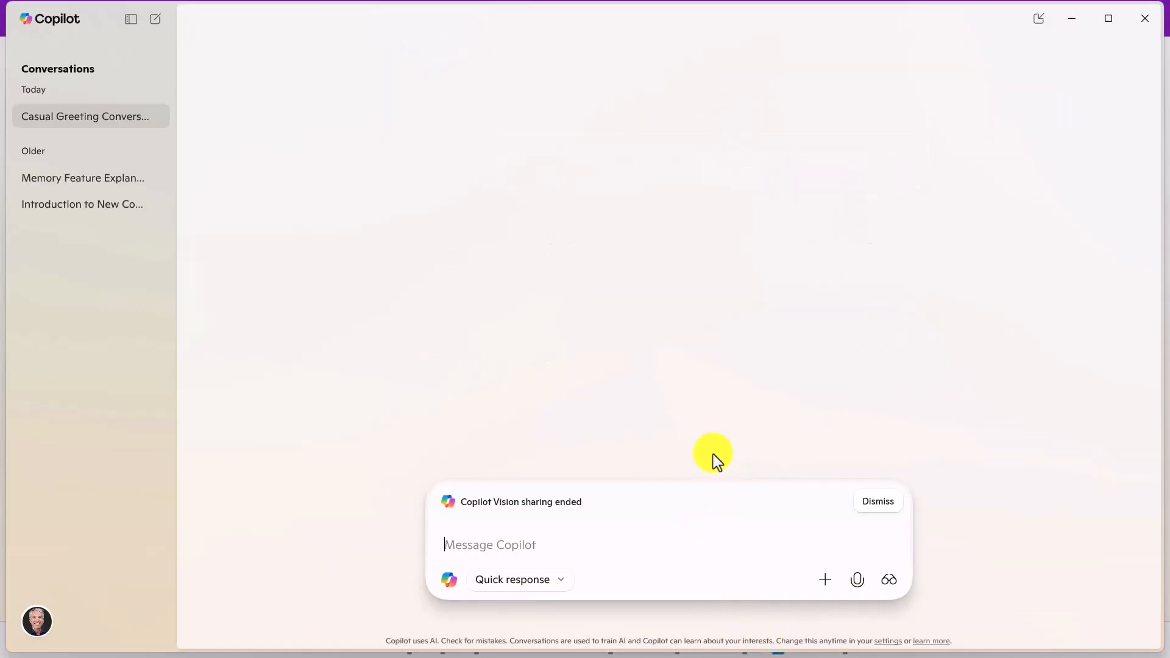
{"action": "left_click", "coordinate": [876, 501]}
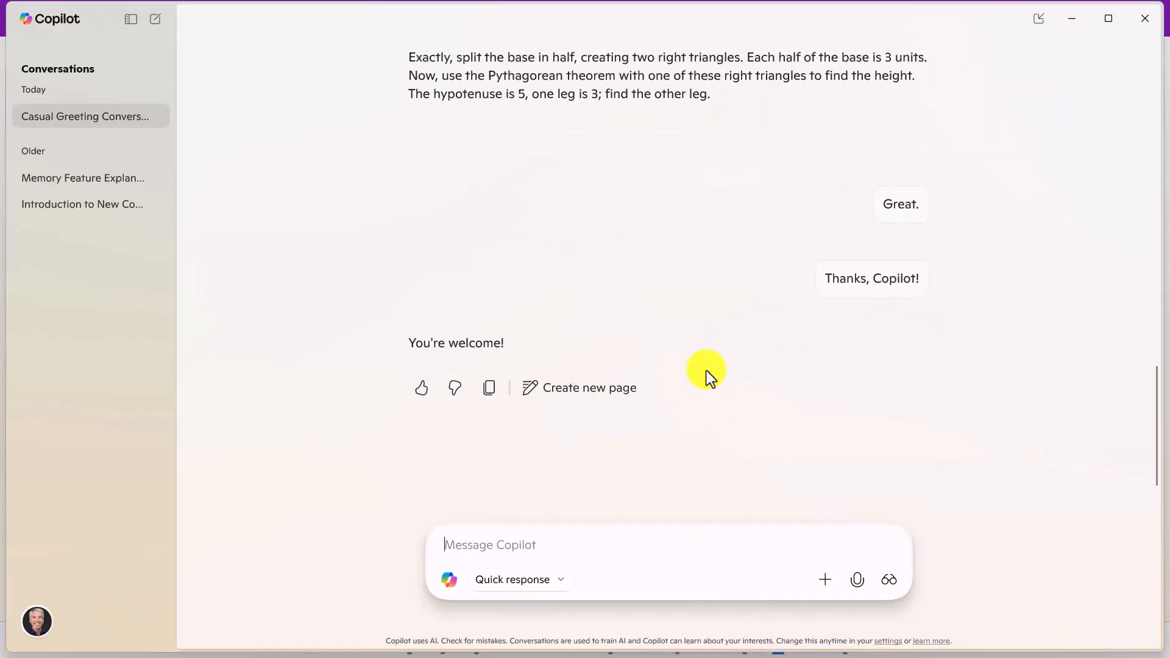
{"action": "scroll", "scroll_direction": "down", "scroll_amount": 3}
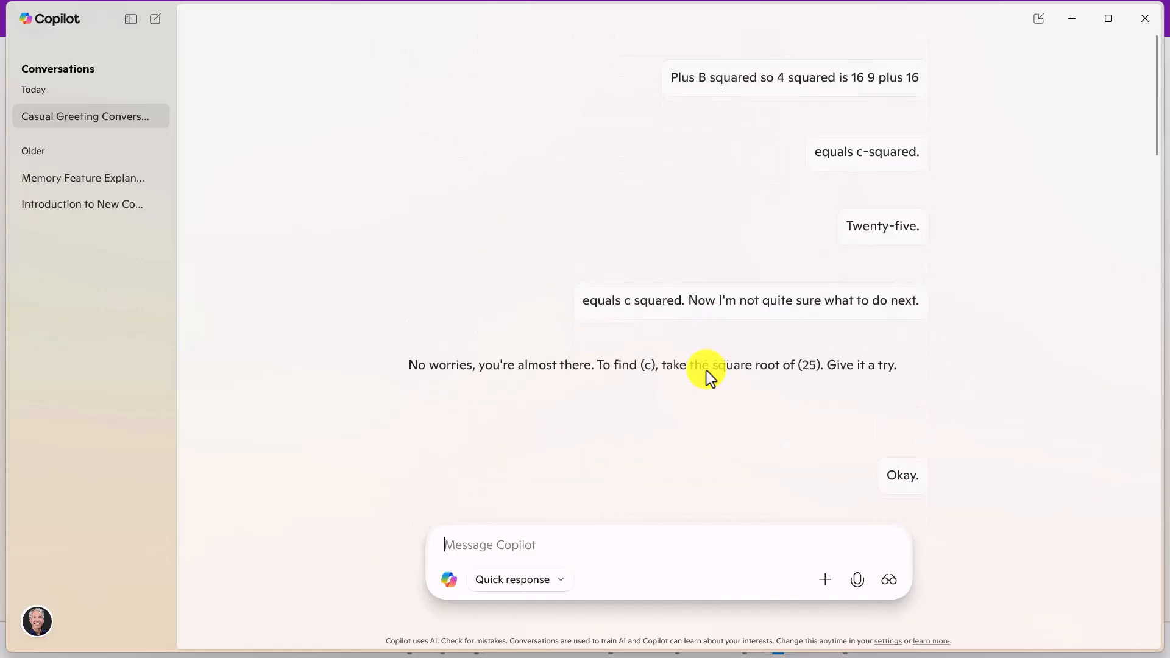
{"action": "scroll", "scroll_direction": "down", "scroll_amount": 3}
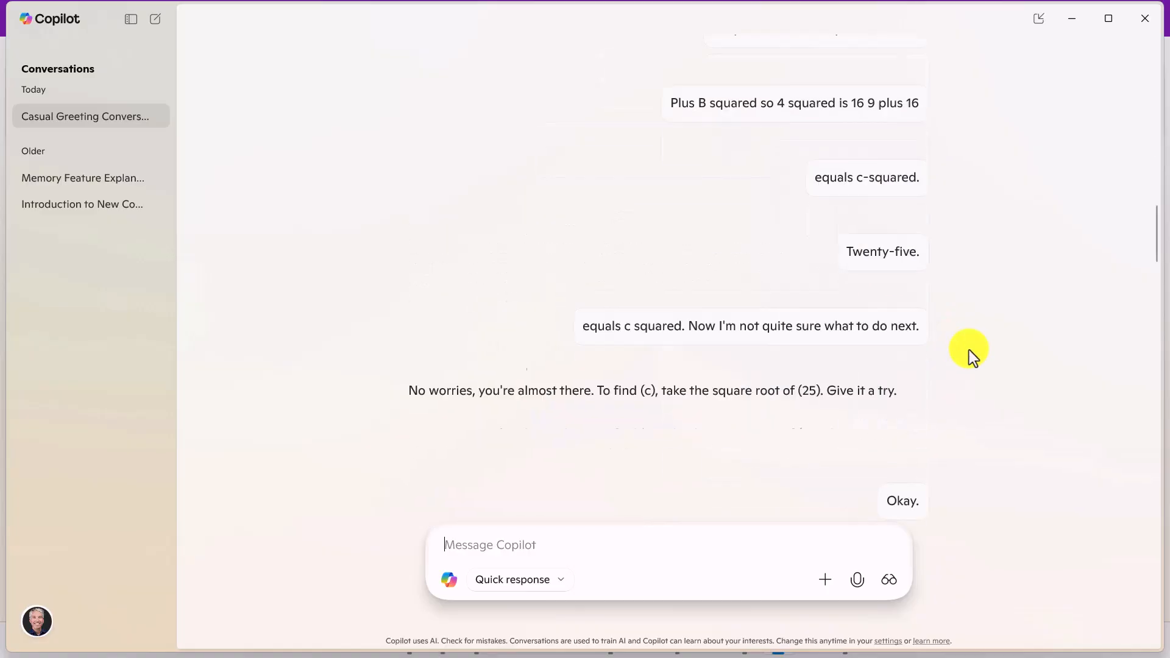